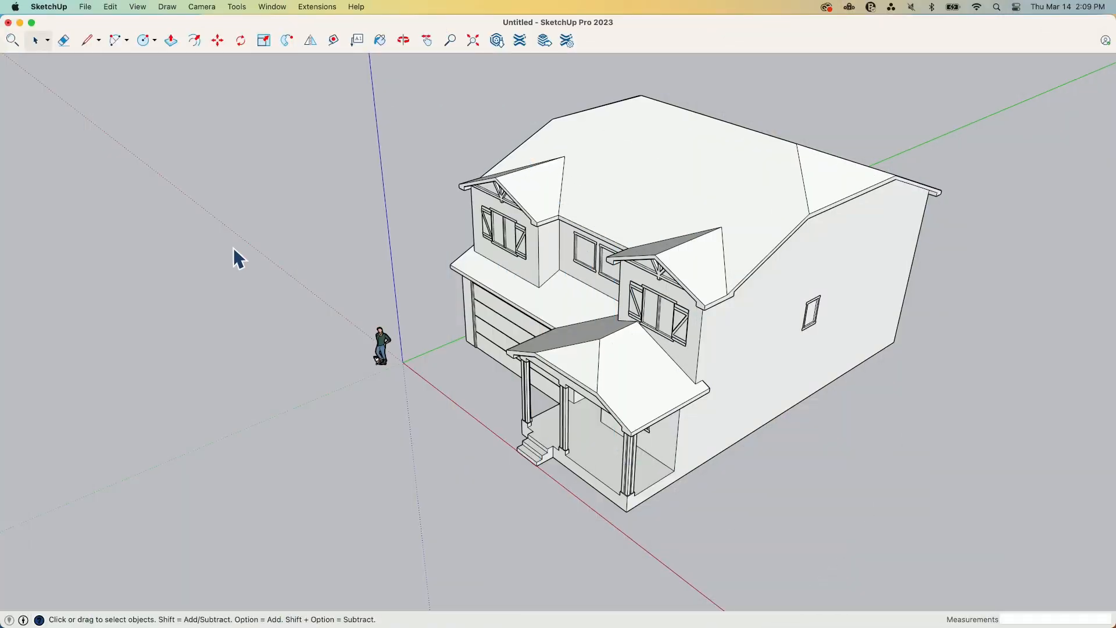
{"action": "mouse_move", "coordinate": [434, 405]}
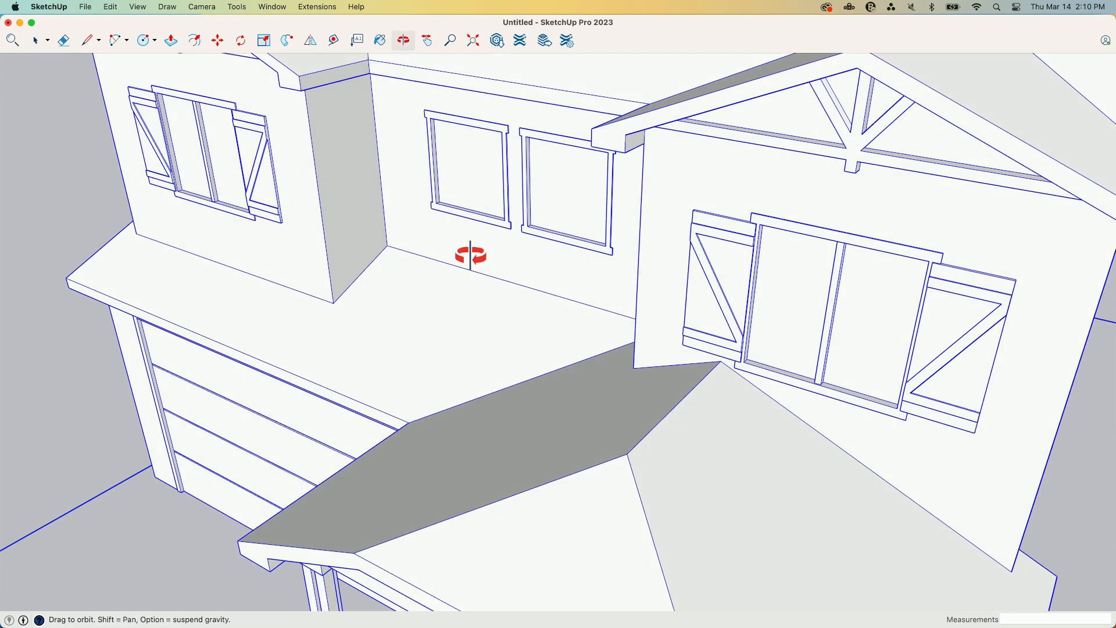
Orbit around the house to inspect the upper windows, front and far side
{"action": "left_click_drag", "start_coordinate": [470, 256], "coordinate": [493, 356]}
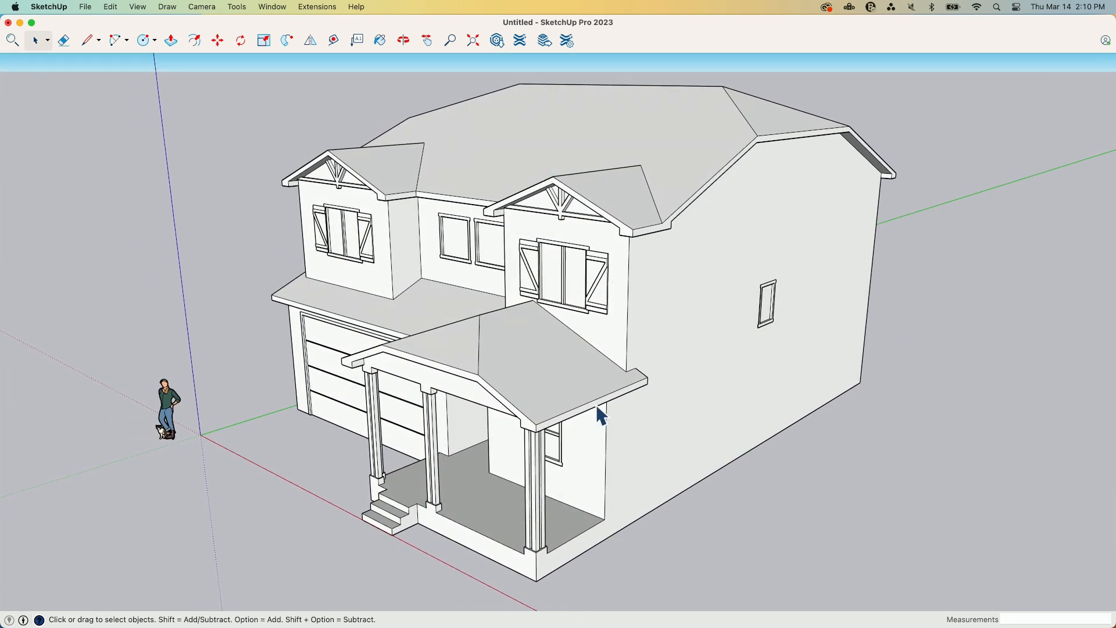
{"action": "mouse_move", "coordinate": [673, 268]}
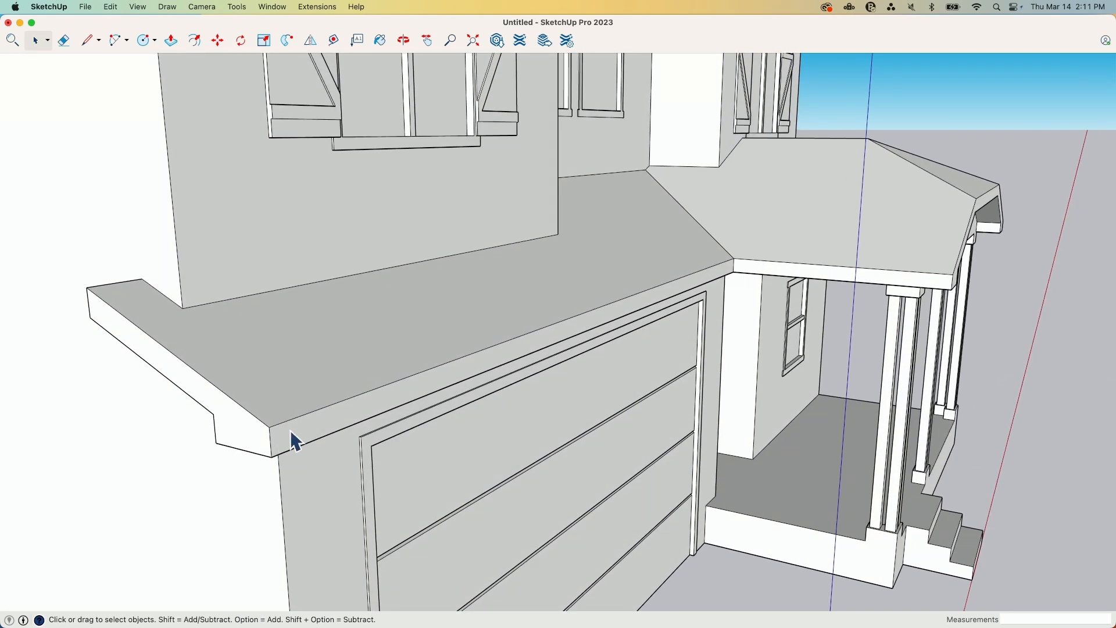
{"action": "mouse_move", "coordinate": [300, 452]}
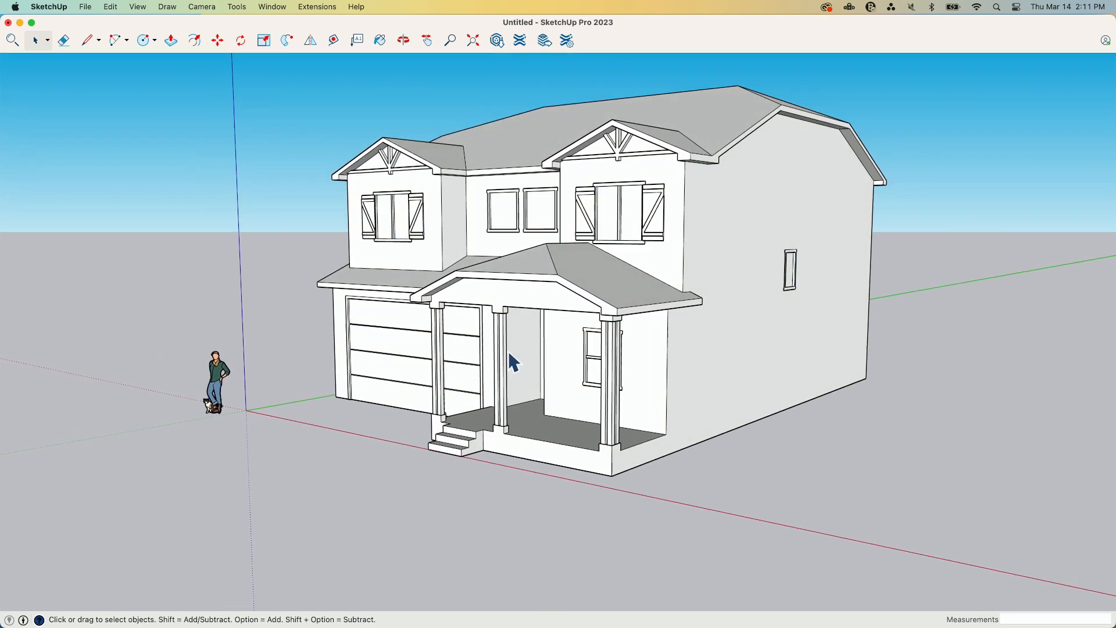
{"action": "left_click_drag", "start_coordinate": [513, 356], "coordinate": [470, 242]}
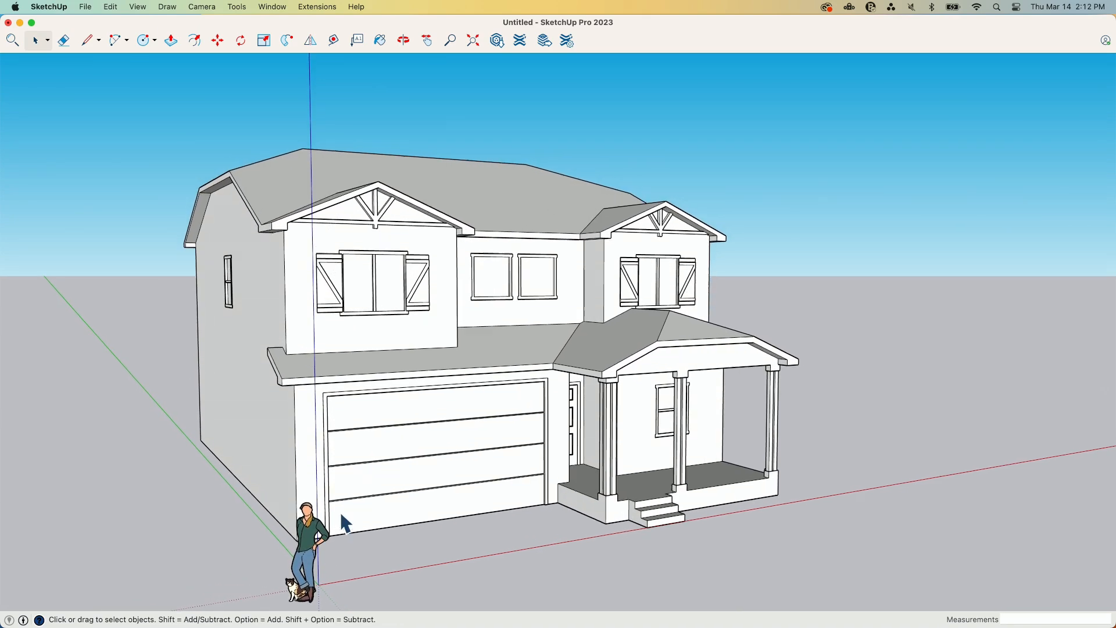
{"action": "left_click_drag", "start_coordinate": [342, 523], "coordinate": [617, 264]}
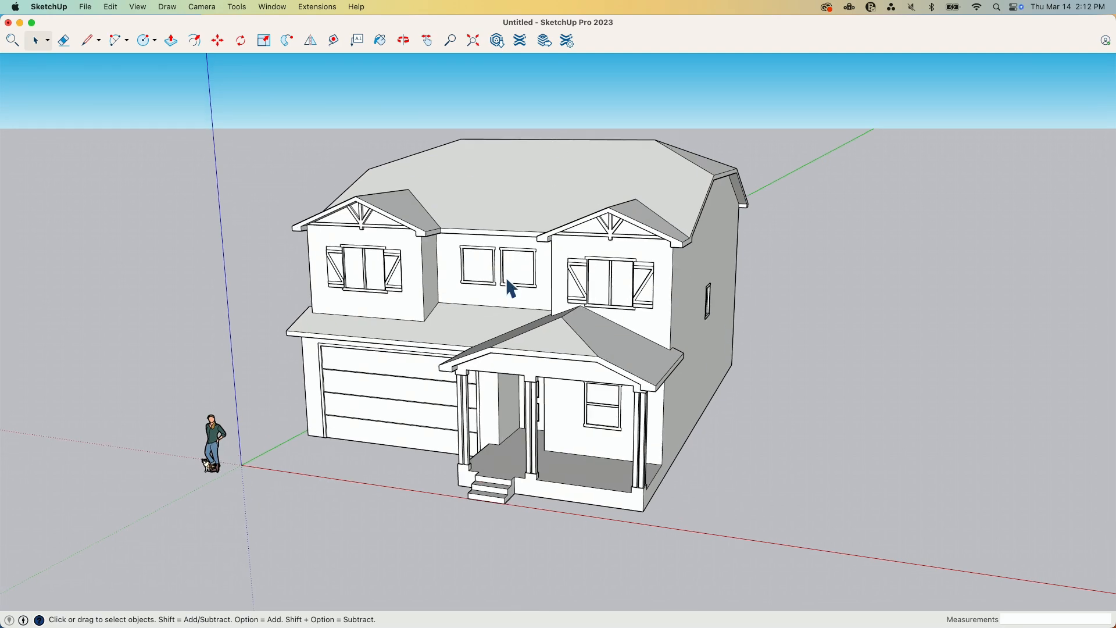
{"action": "left_click_drag", "start_coordinate": [509, 289], "coordinate": [570, 321]}
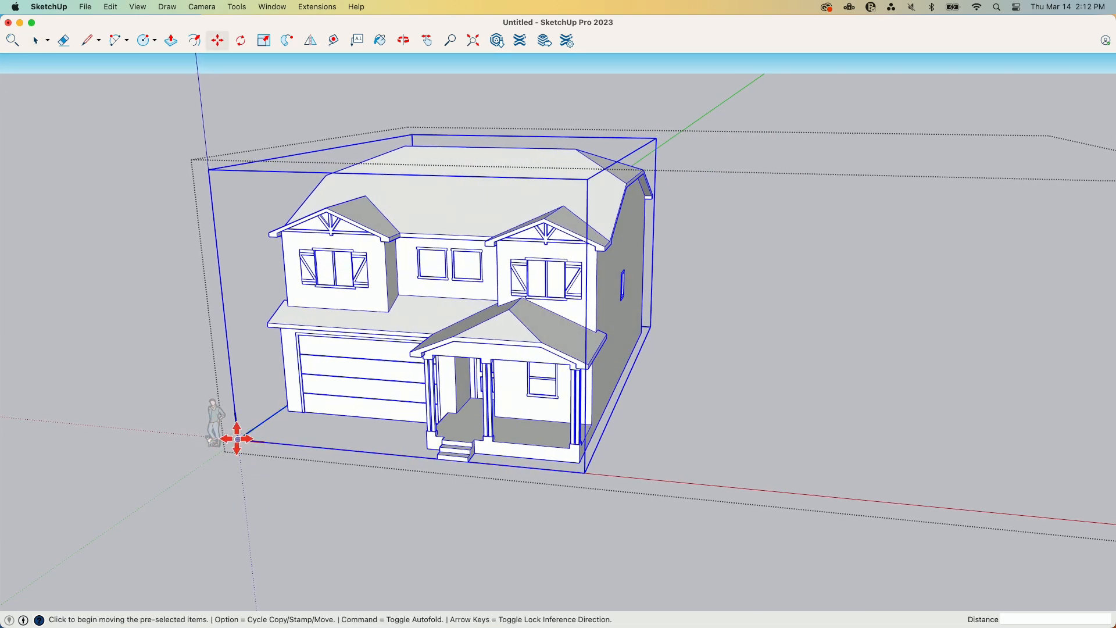
Copy the house beside the original and scale the copy down toward print size
{"action": "left_click_drag", "start_coordinate": [236, 438], "coordinate": [621, 475]}
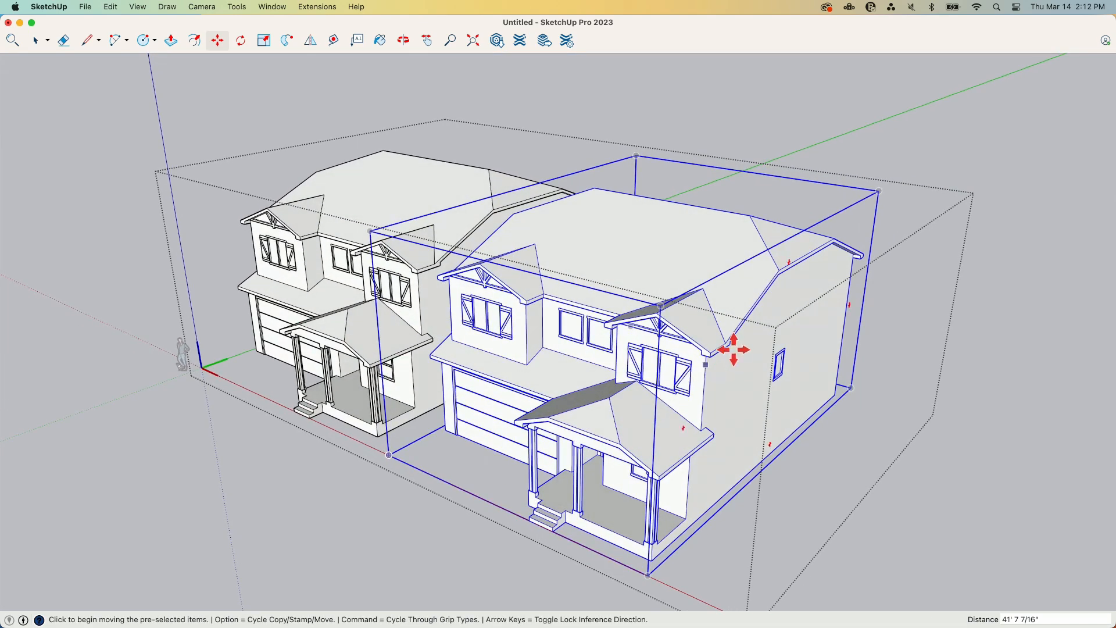
{"action": "left_click", "coordinate": [263, 39]}
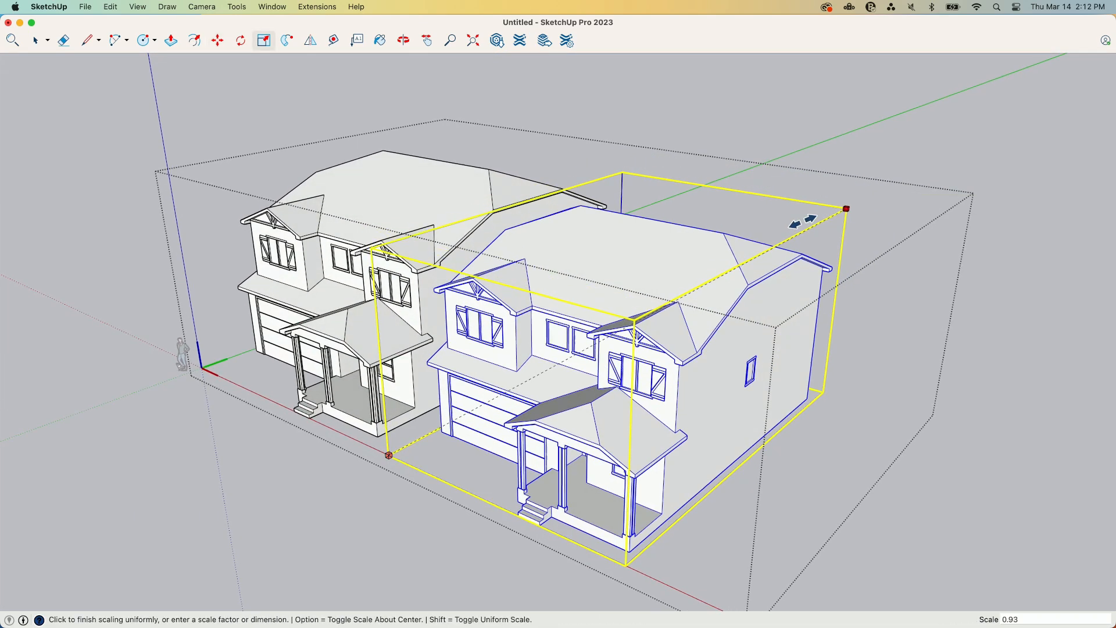
{"action": "left_click_drag", "start_coordinate": [844, 208], "coordinate": [423, 426]}
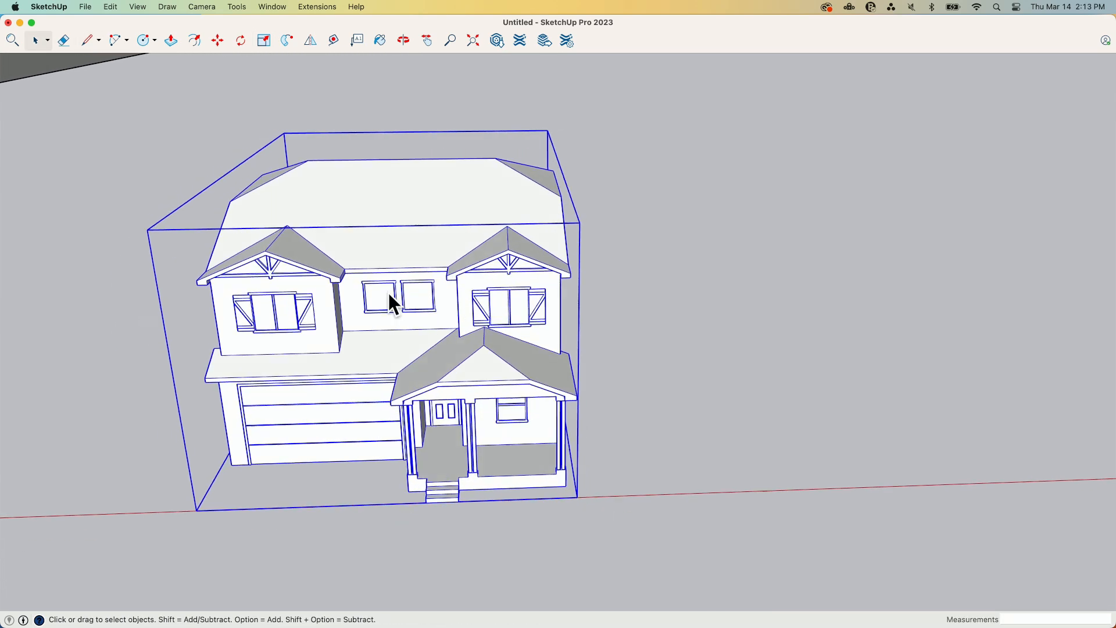
{"action": "left_click_drag", "start_coordinate": [392, 299], "coordinate": [434, 295]}
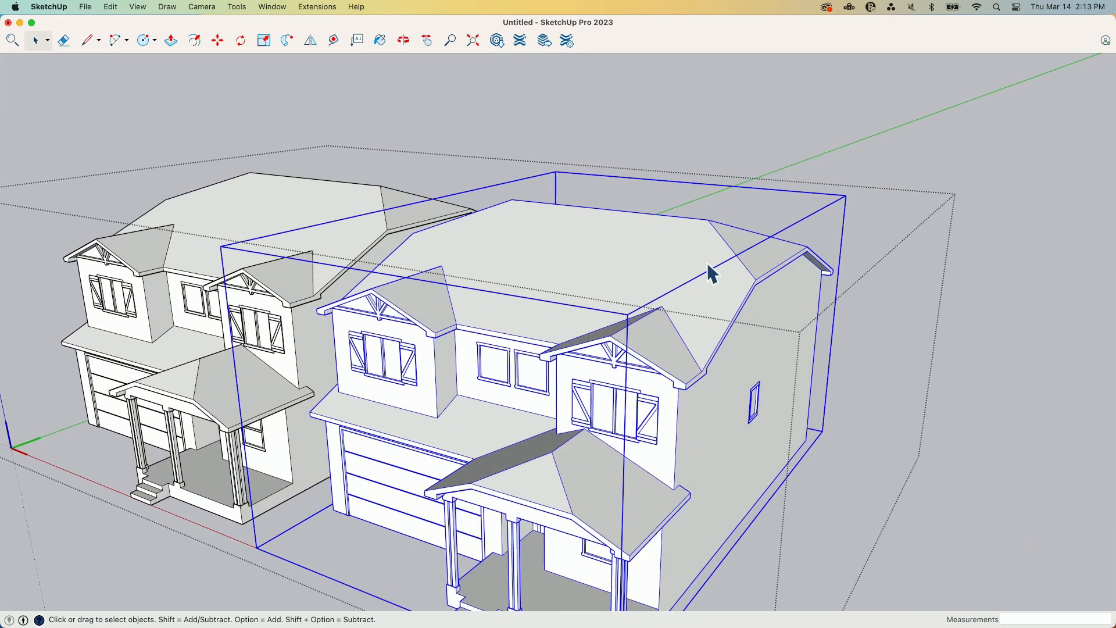
{"action": "left_click", "coordinate": [262, 39]}
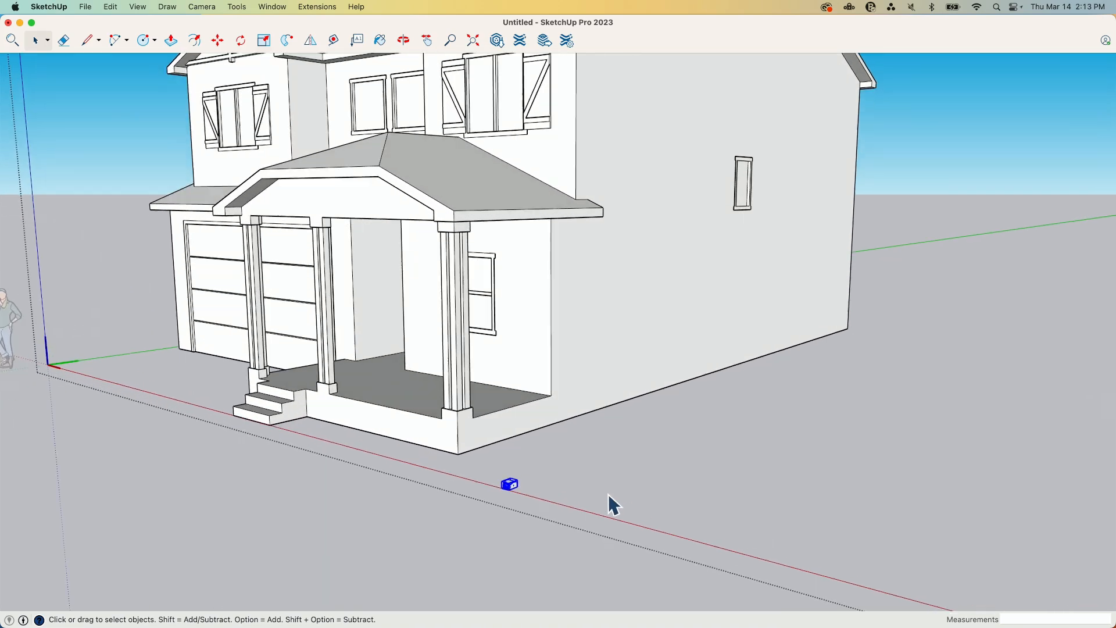
{"action": "scroll", "scroll_direction": "down", "scroll_amount": 3}
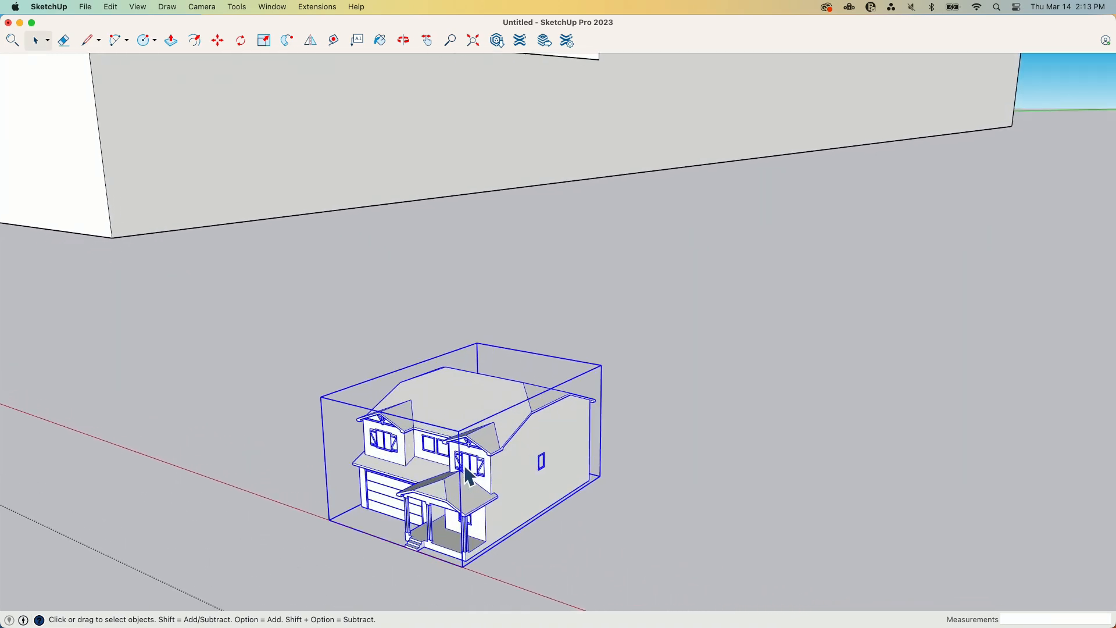
{"action": "left_click", "coordinate": [85, 39]}
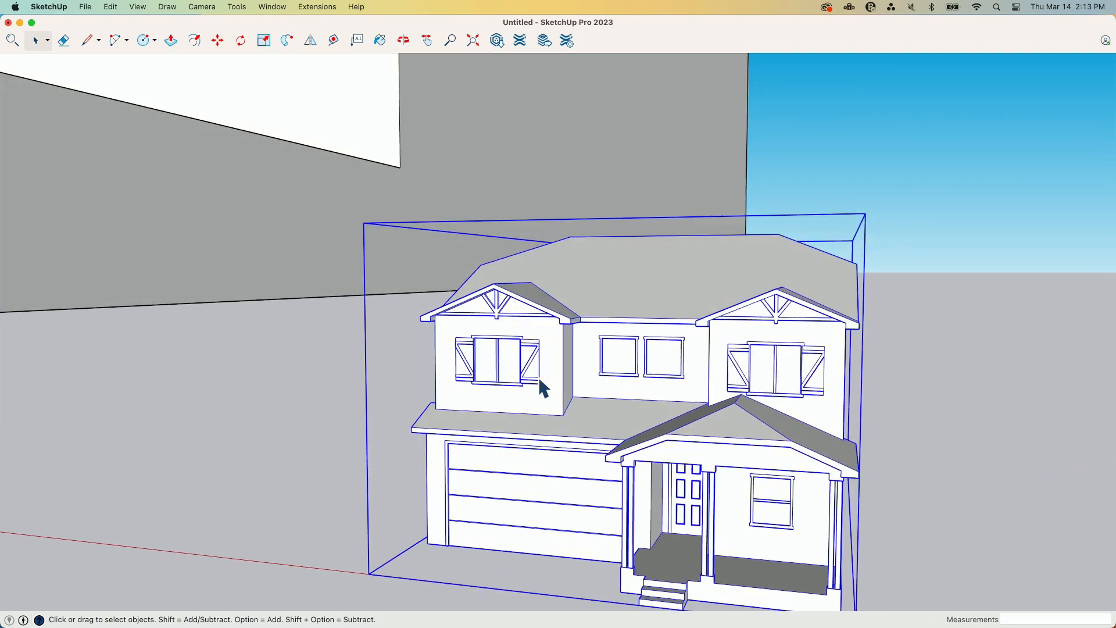
{"action": "left_click_drag", "start_coordinate": [541, 385], "coordinate": [406, 442]}
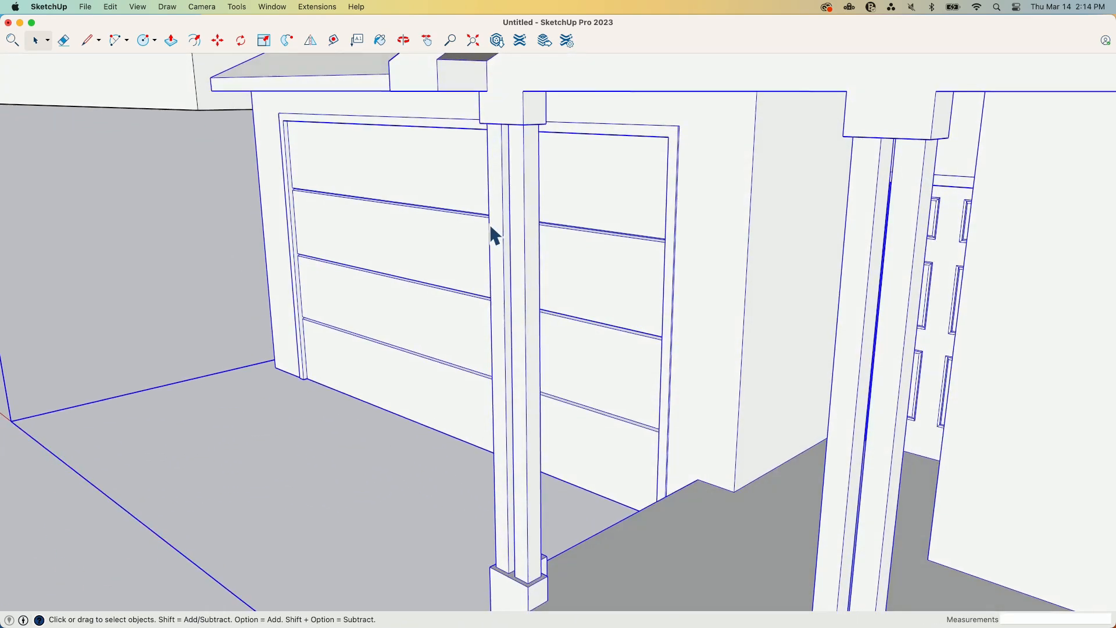
{"action": "left_click", "coordinate": [86, 39]}
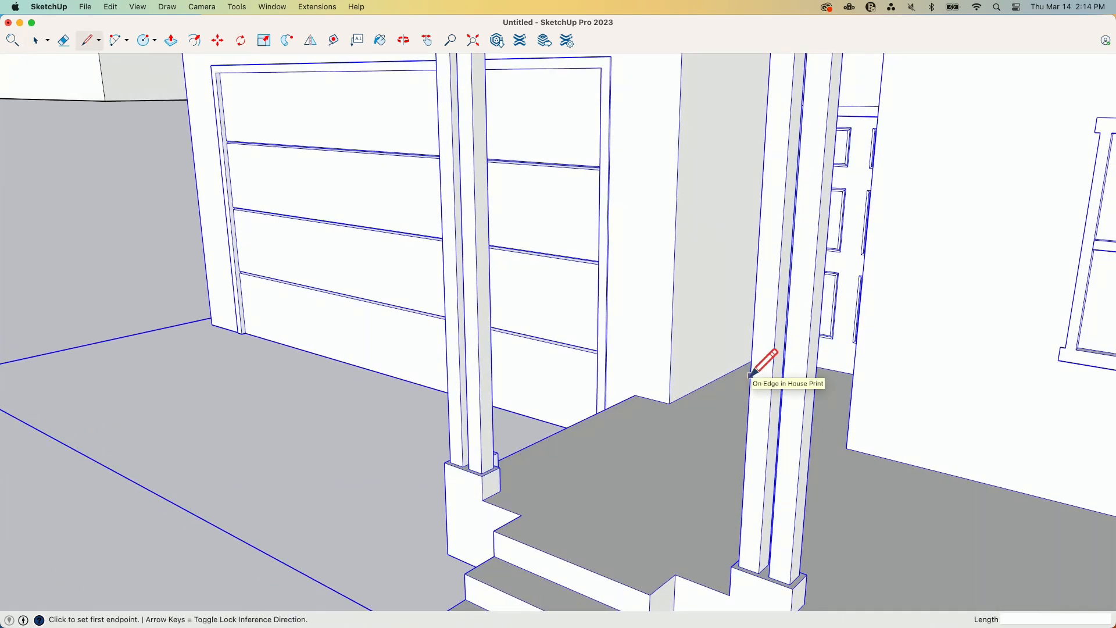
{"action": "left_click", "coordinate": [754, 375]}
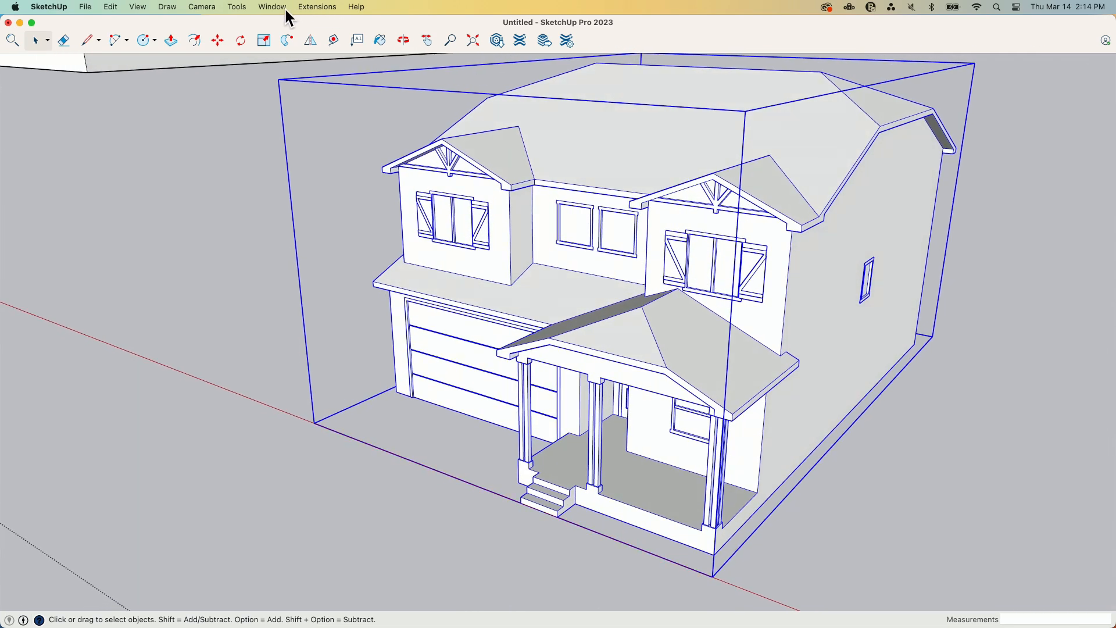
Check the application preferences and close them again
{"action": "left_click", "coordinate": [49, 7]}
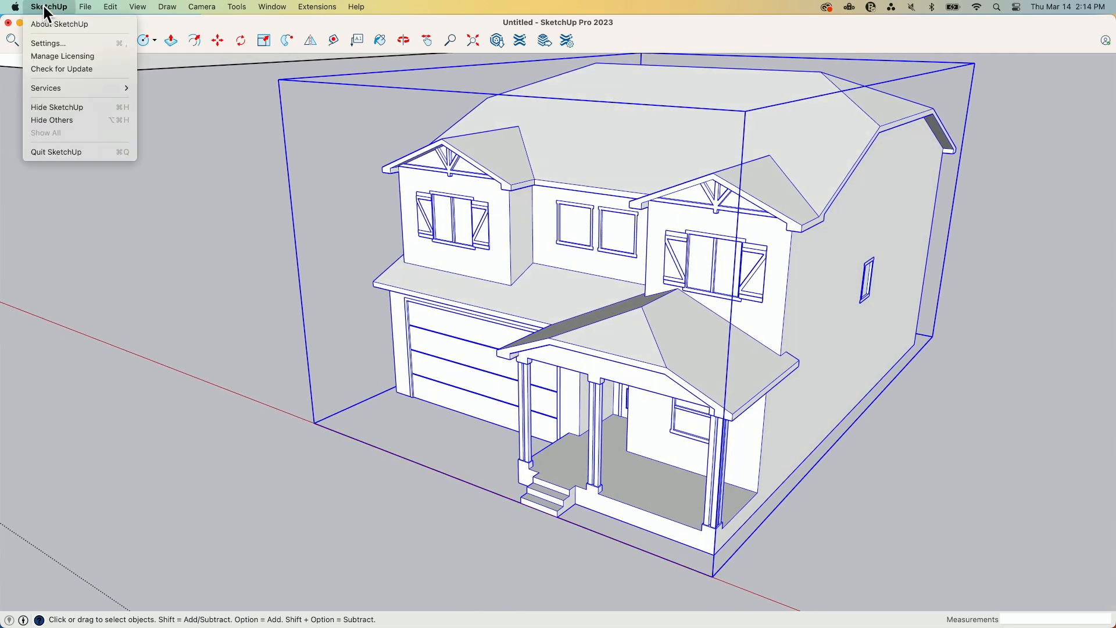
{"action": "mouse_move", "coordinate": [46, 43]}
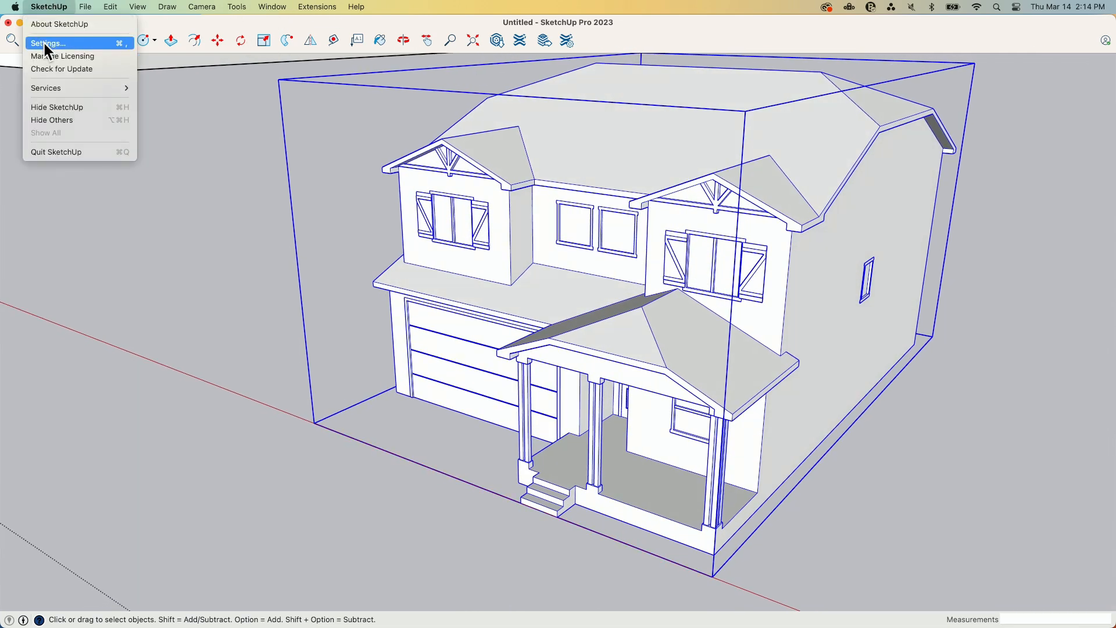
{"action": "left_click", "coordinate": [47, 43]}
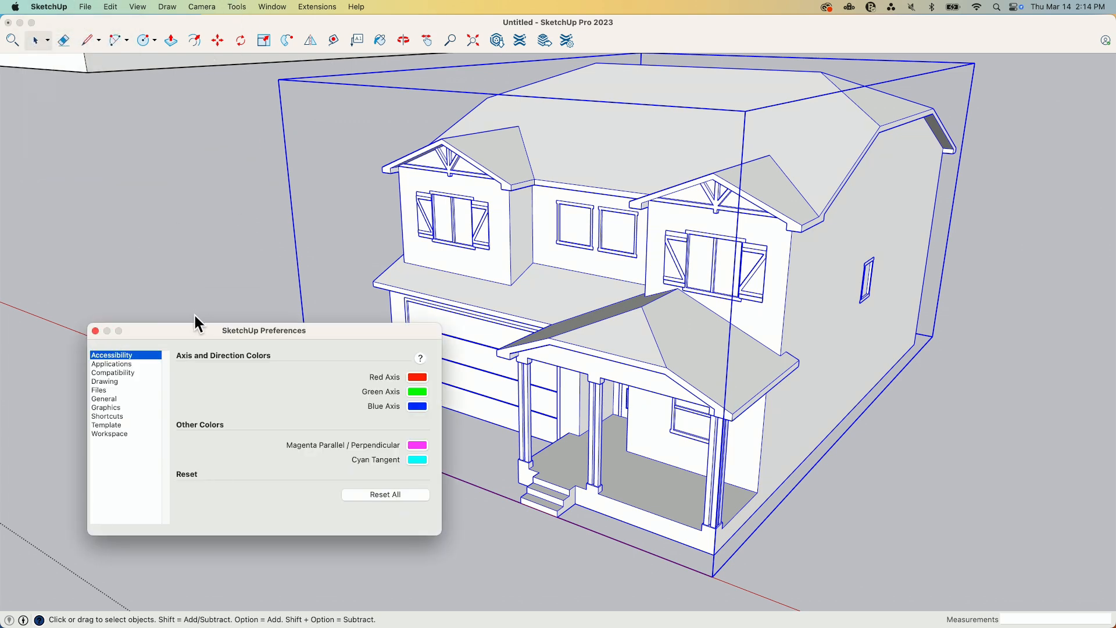
{"action": "mouse_move", "coordinate": [124, 420]}
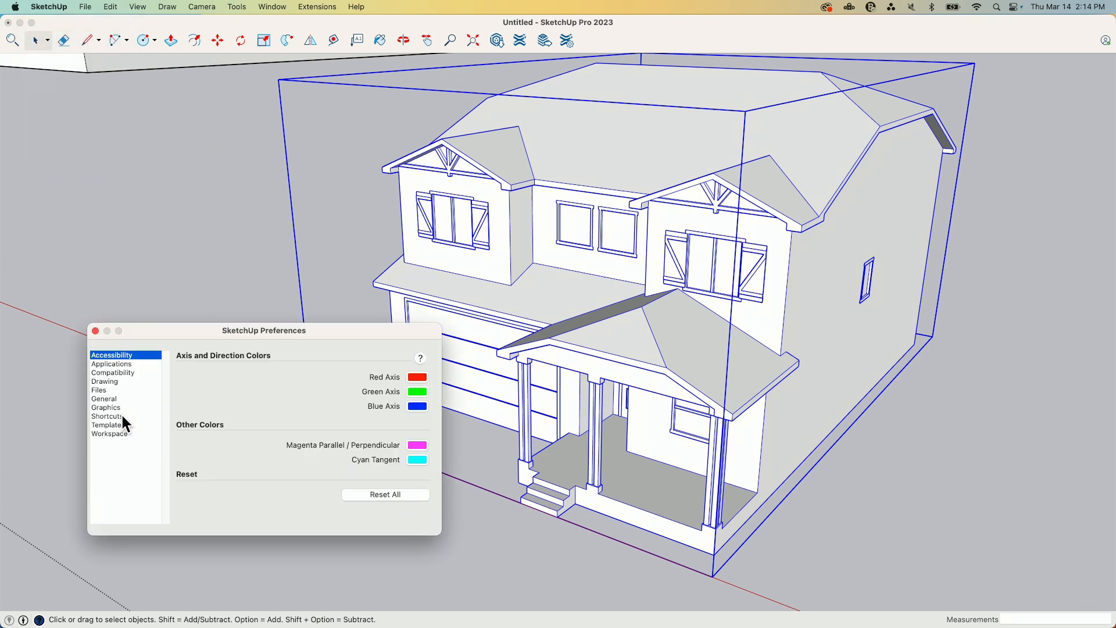
{"action": "left_click", "coordinate": [94, 330]}
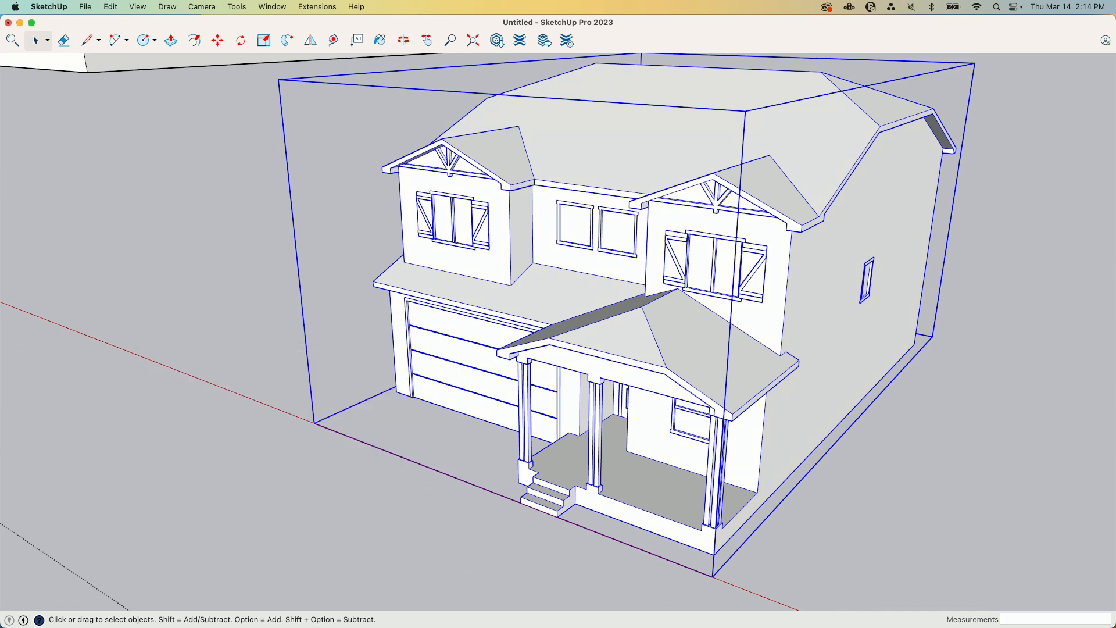
In Model Info > Units, set the format to Decimal with Millimeters as the length unit
{"action": "left_click", "coordinate": [271, 7]}
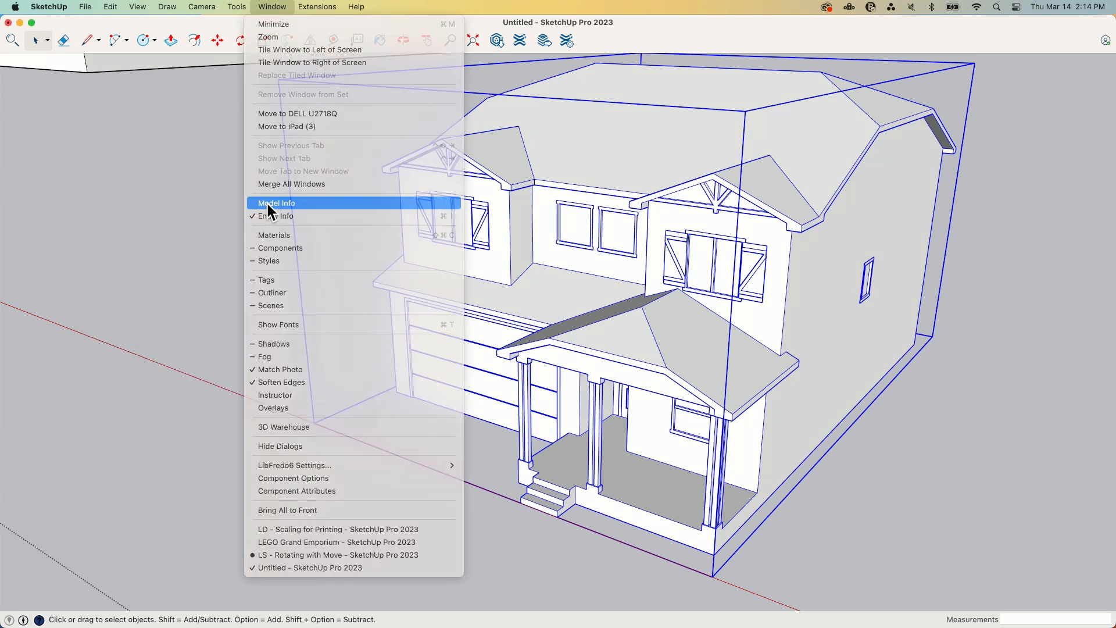
{"action": "left_click", "coordinate": [276, 203]}
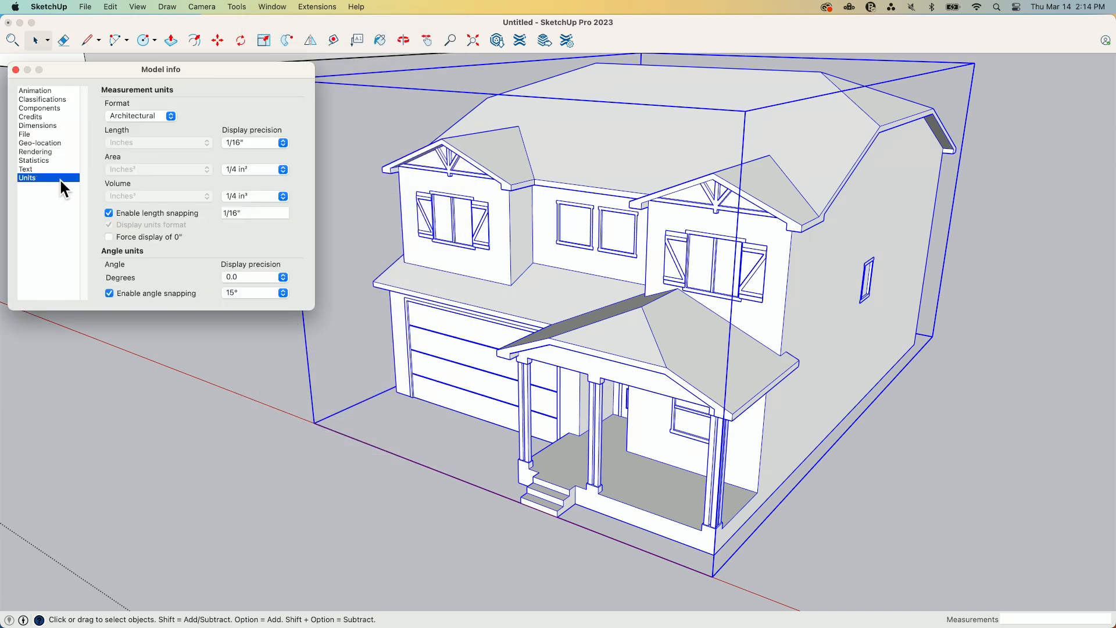
{"action": "left_click", "coordinate": [171, 115]}
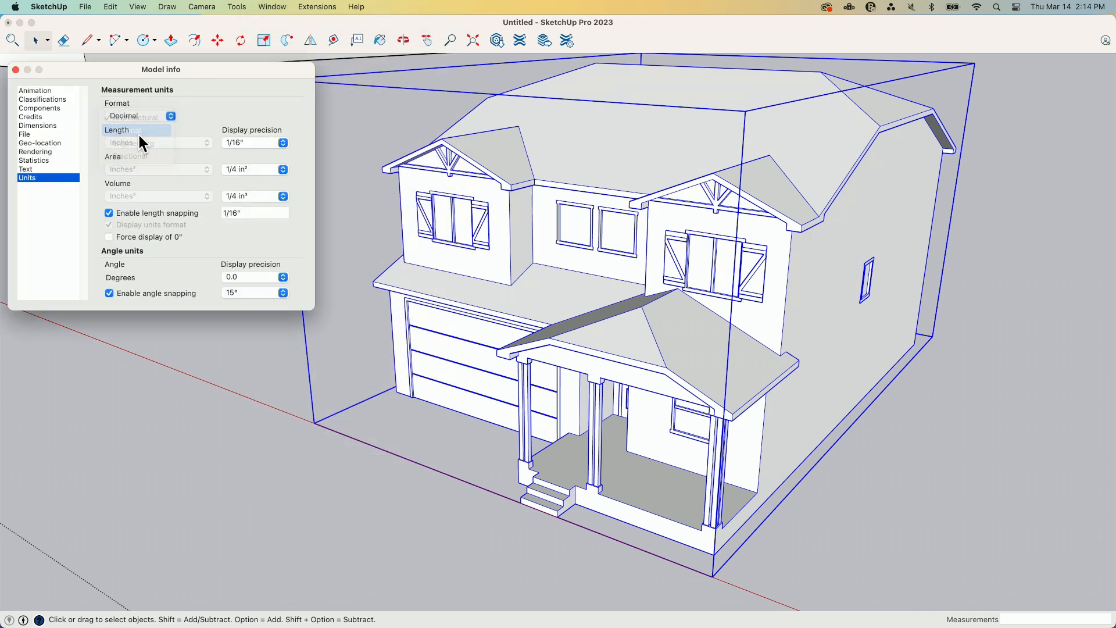
{"action": "left_click", "coordinate": [157, 142]}
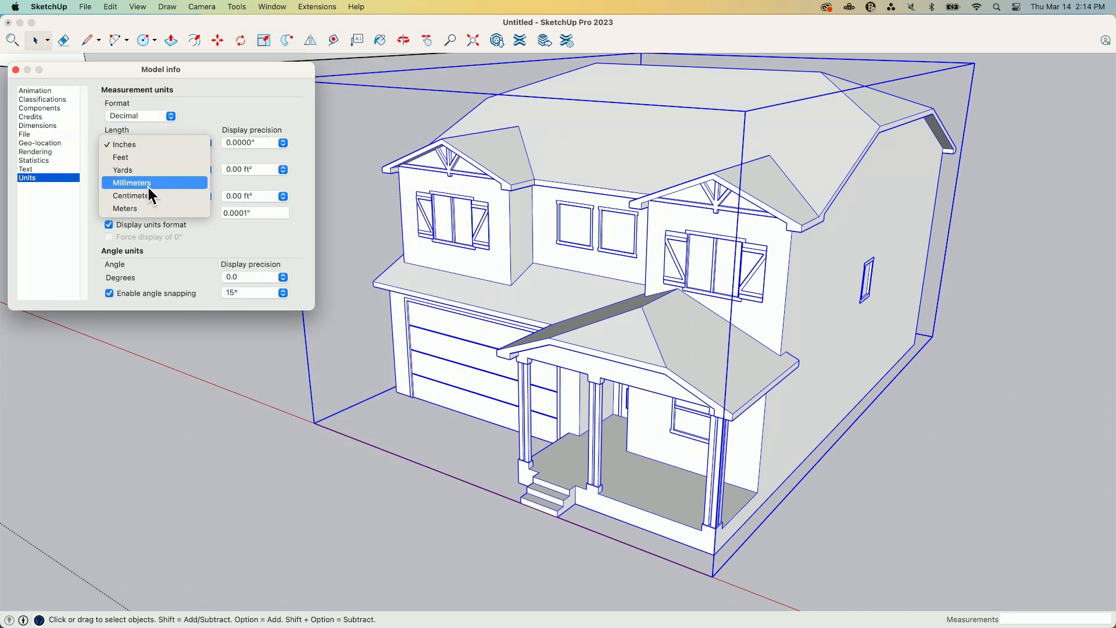
{"action": "left_click", "coordinate": [132, 182]}
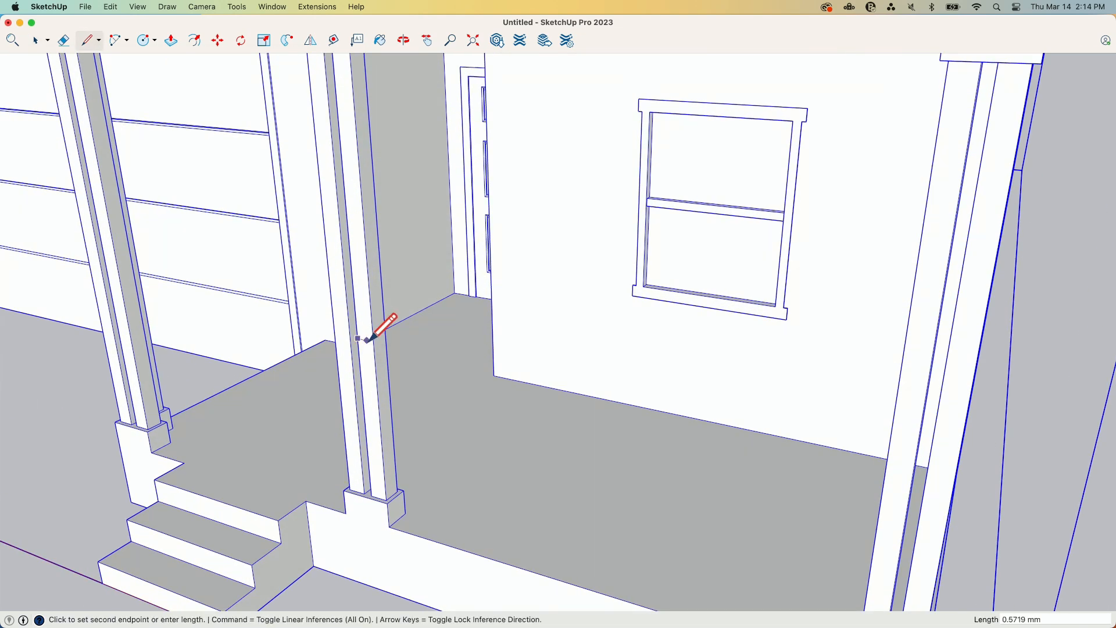
{"action": "mouse_move", "coordinate": [370, 339]}
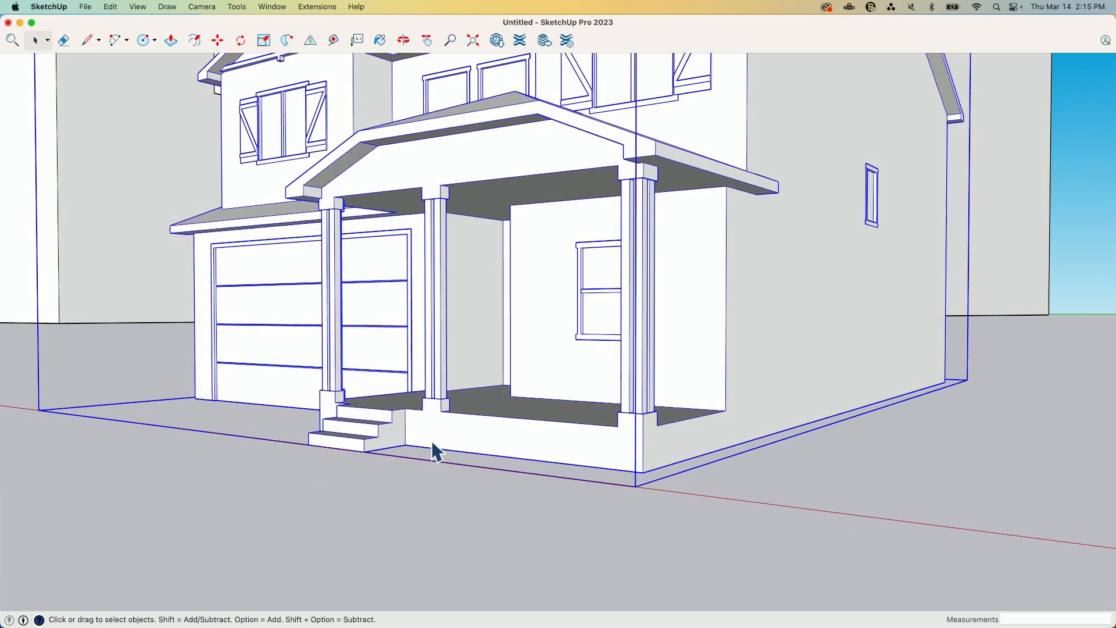
{"action": "mouse_move", "coordinate": [473, 205]}
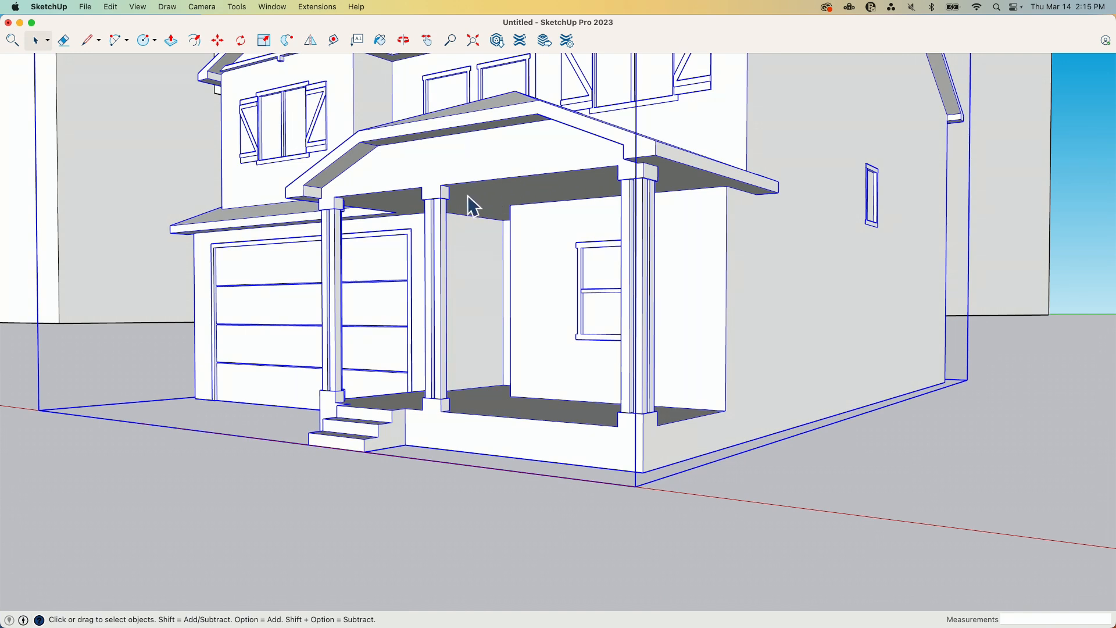
{"action": "mouse_move", "coordinate": [509, 198]}
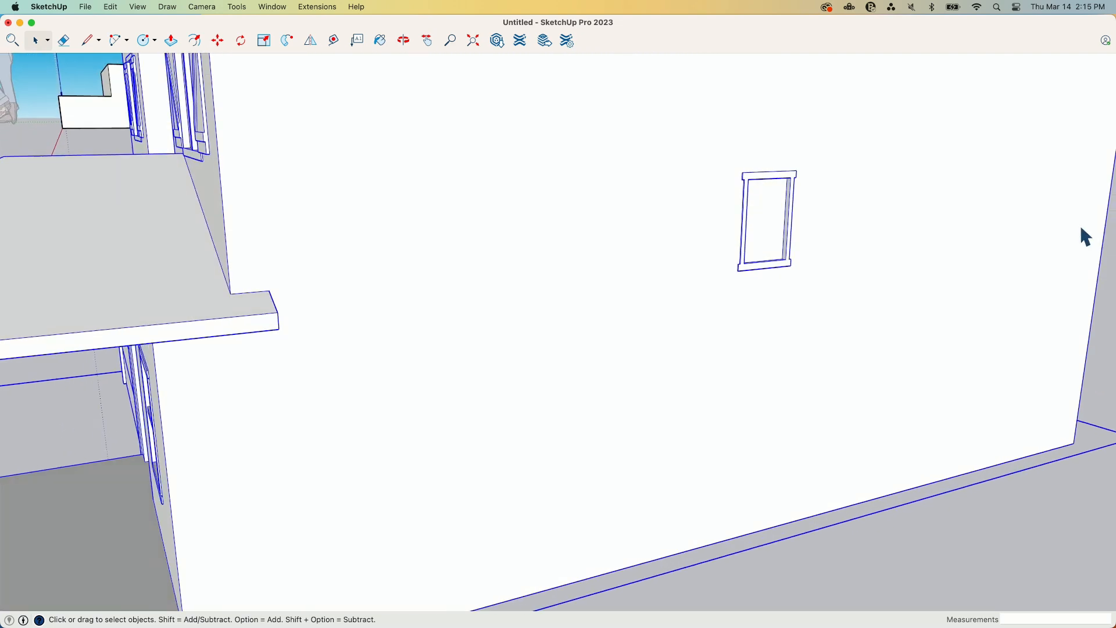
{"action": "left_click", "coordinate": [85, 40]}
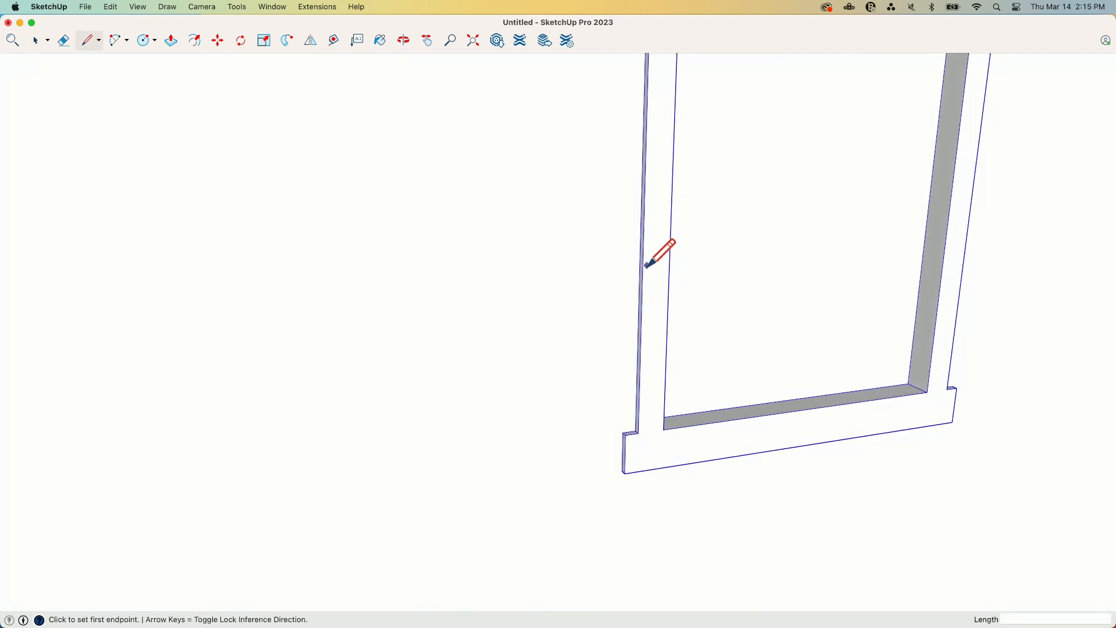
{"action": "left_click", "coordinate": [648, 266]}
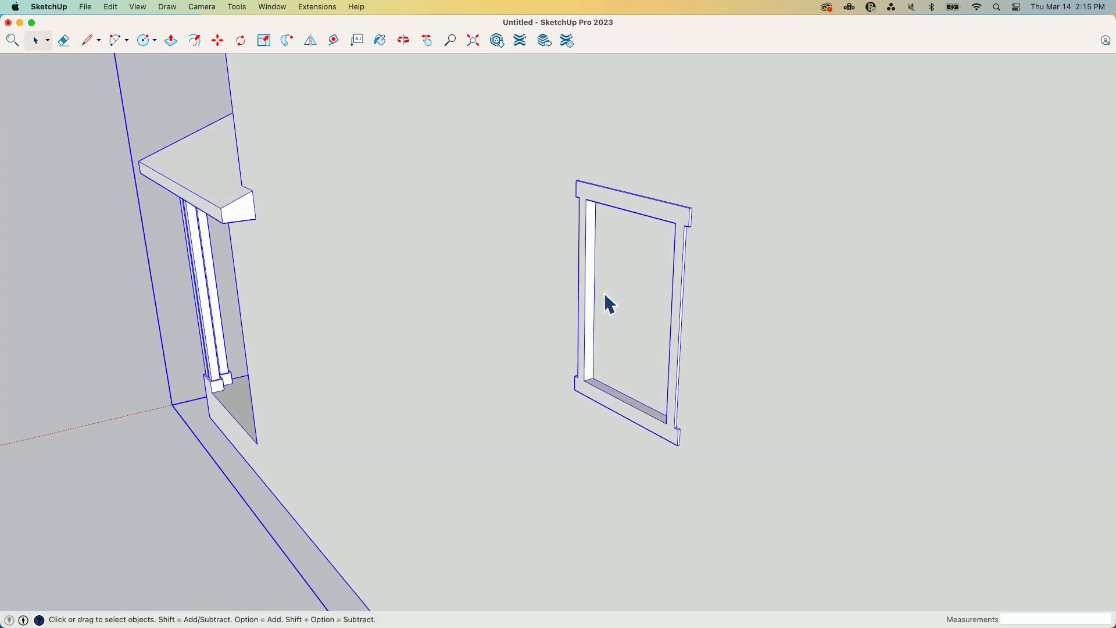
{"action": "left_click_drag", "start_coordinate": [605, 303], "coordinate": [584, 296]}
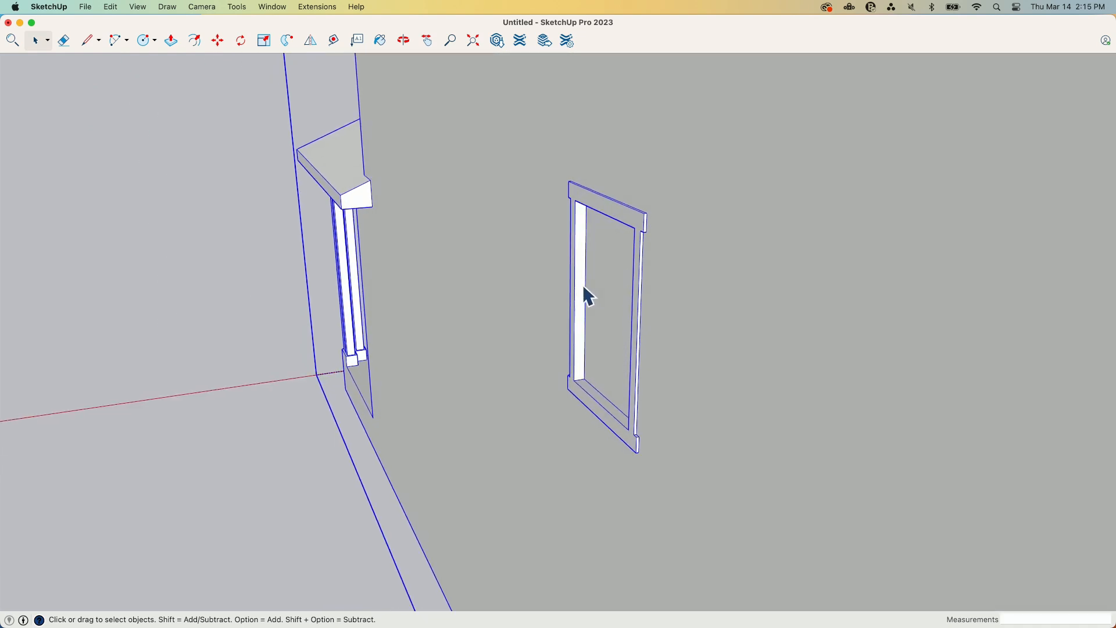
{"action": "left_click_drag", "start_coordinate": [584, 296], "coordinate": [733, 449]}
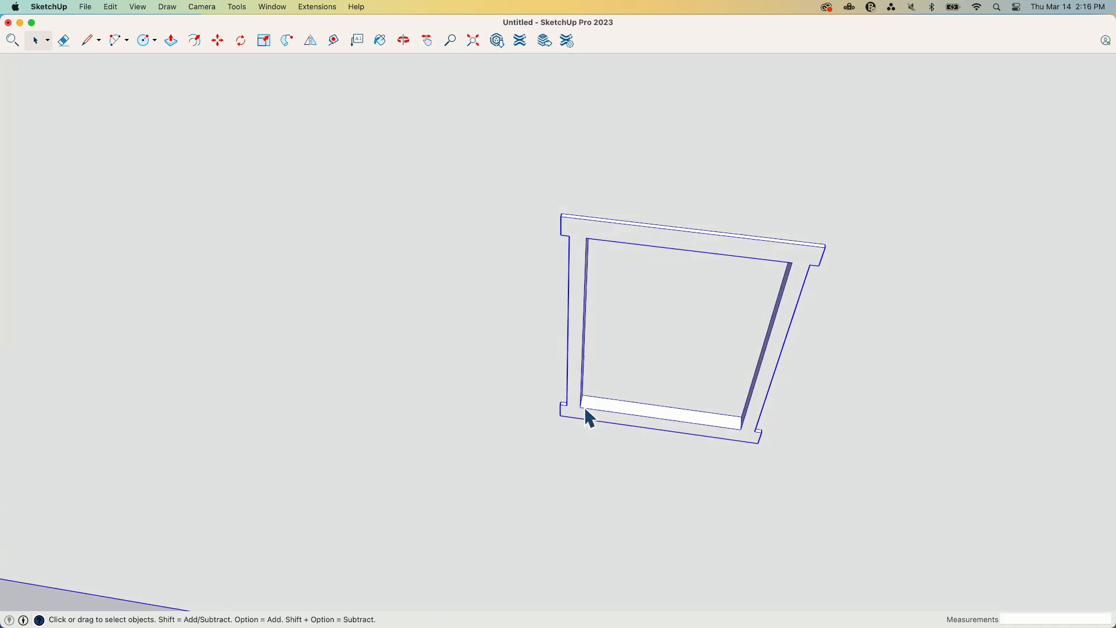
{"action": "left_click_drag", "start_coordinate": [588, 417], "coordinate": [562, 395]}
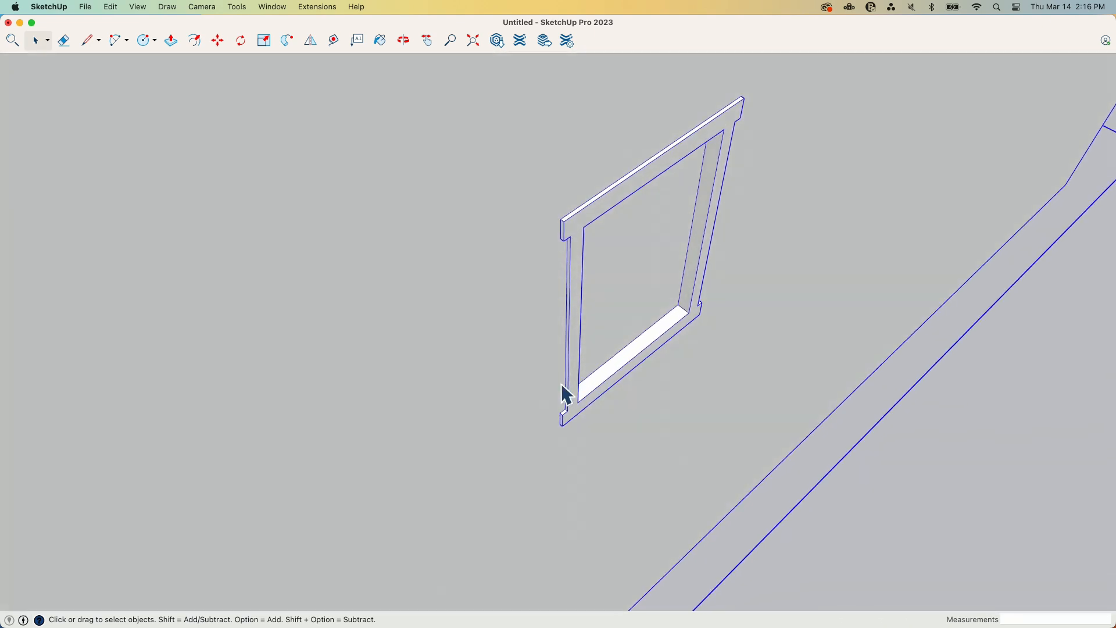
{"action": "left_click", "coordinate": [88, 39]}
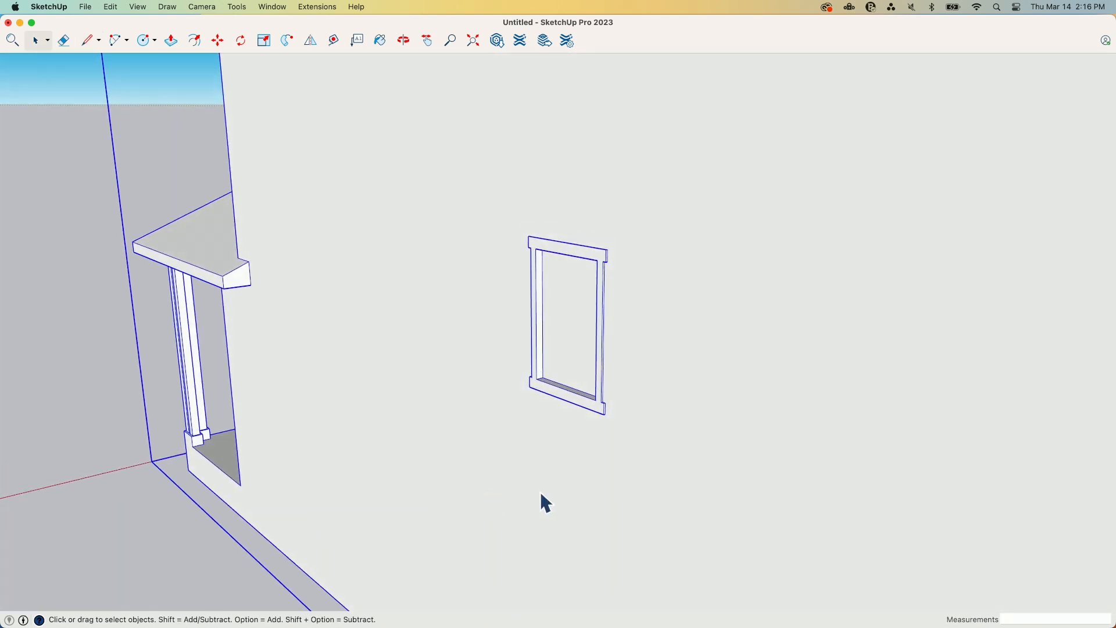
{"action": "scroll", "scroll_direction": "down", "scroll_amount": 3}
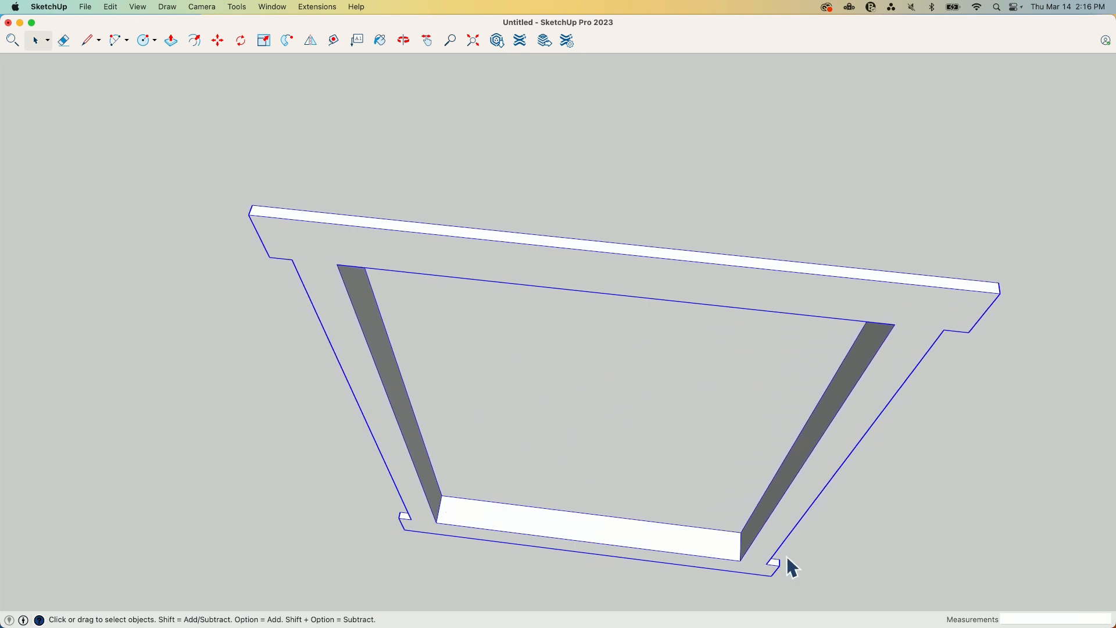
{"action": "mouse_move", "coordinate": [431, 534]}
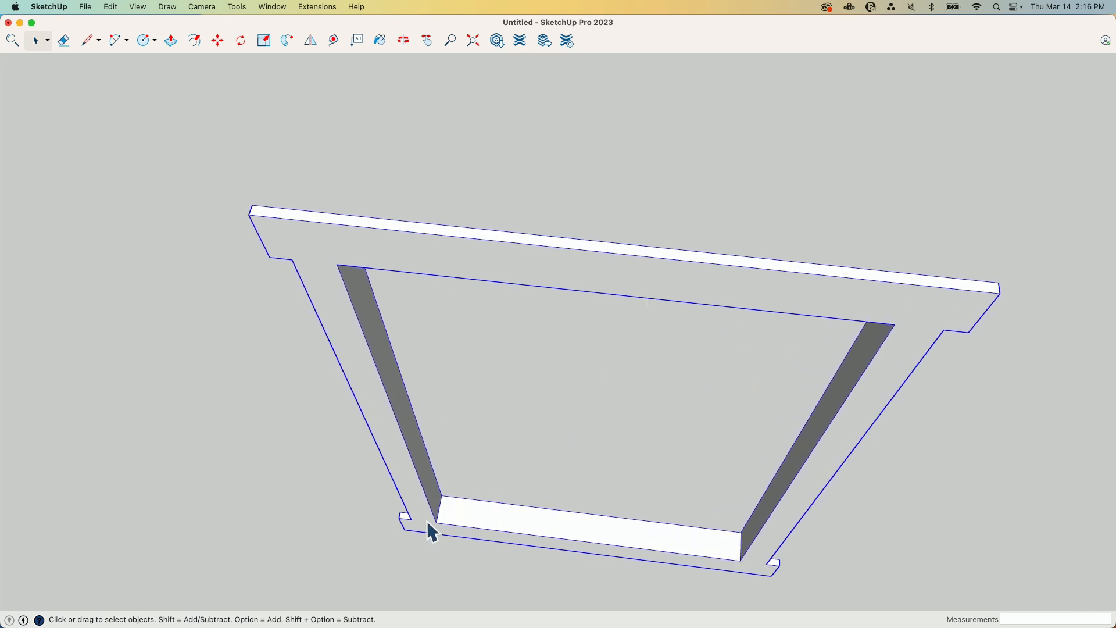
{"action": "mouse_move", "coordinate": [461, 507]}
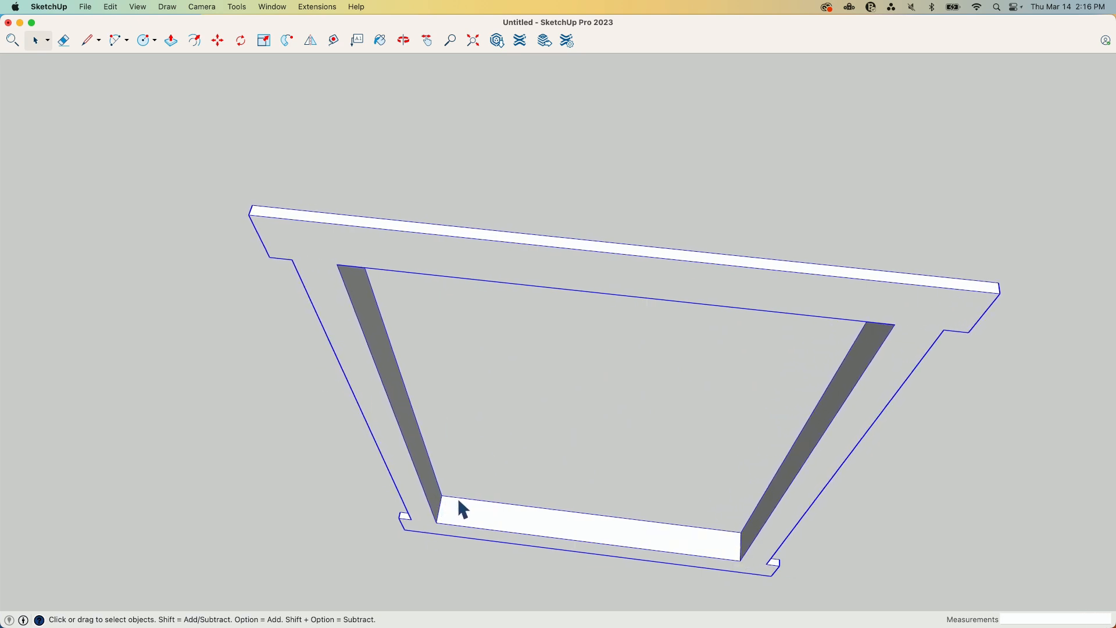
{"action": "mouse_move", "coordinate": [442, 520]}
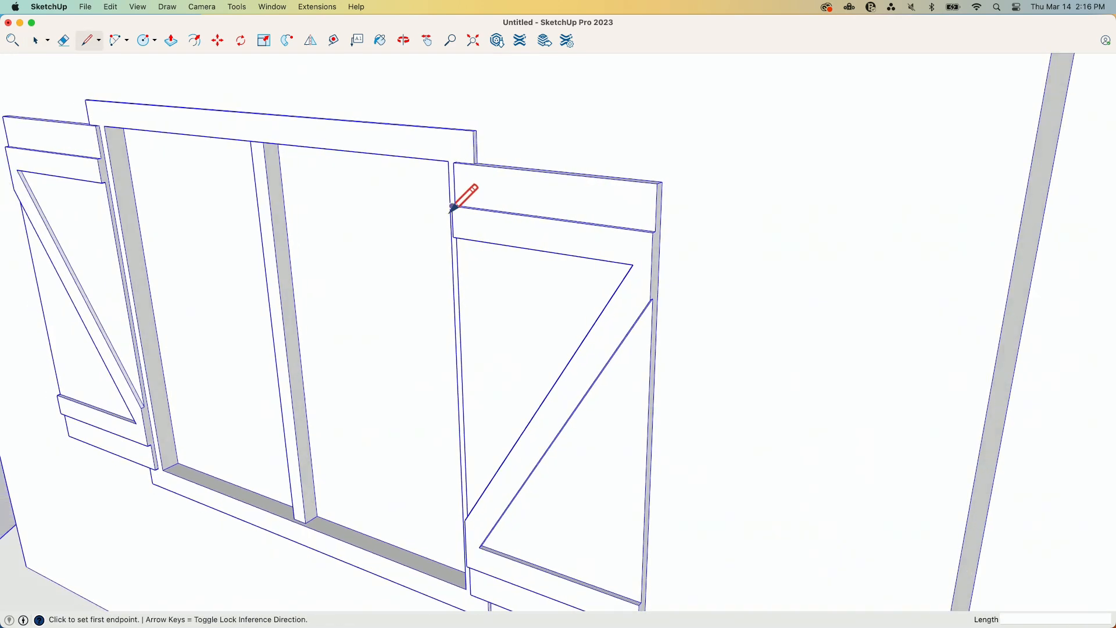
Draw short closing edges at the shutter's top corner and the window trim junction
{"action": "left_click", "coordinate": [453, 207]}
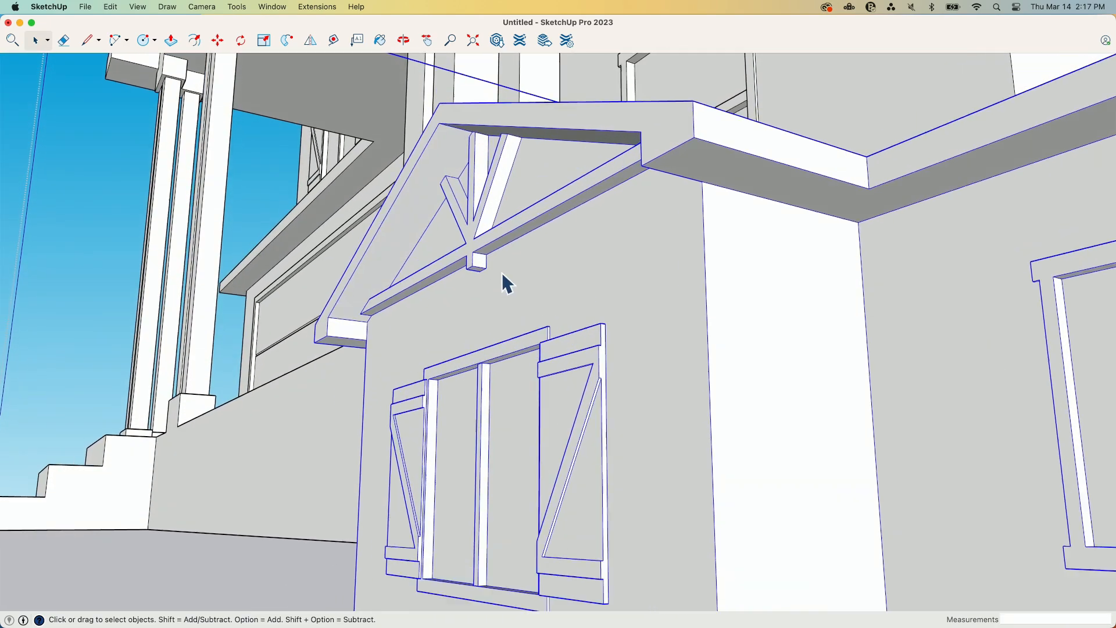
{"action": "left_click", "coordinate": [85, 39]}
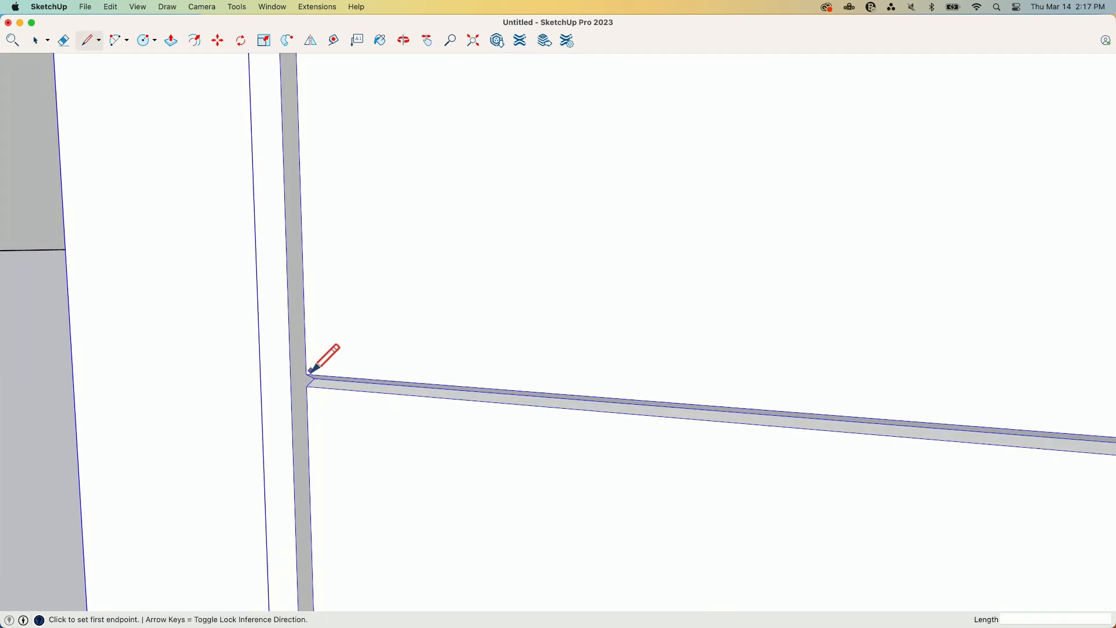
{"action": "left_click", "coordinate": [309, 370]}
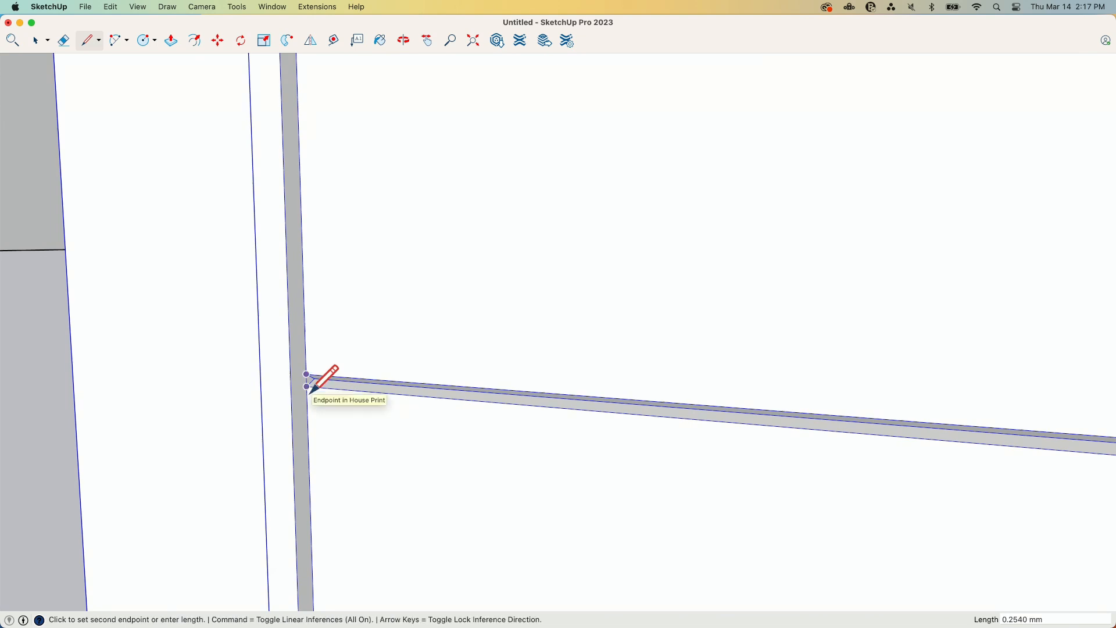
{"action": "left_click", "coordinate": [35, 40]}
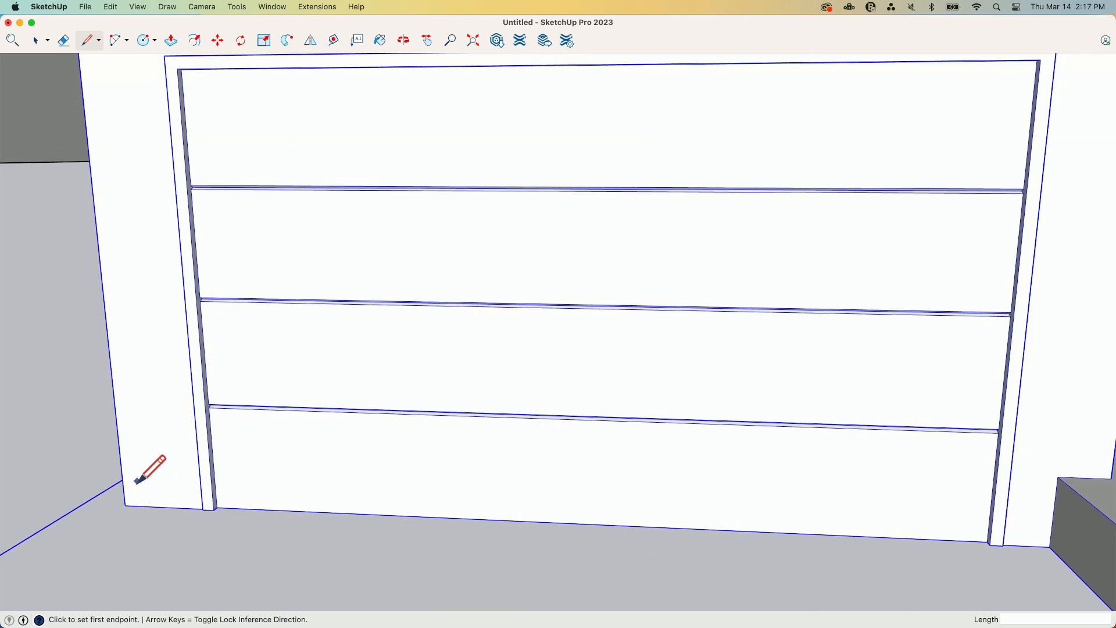
{"action": "mouse_move", "coordinate": [246, 517]}
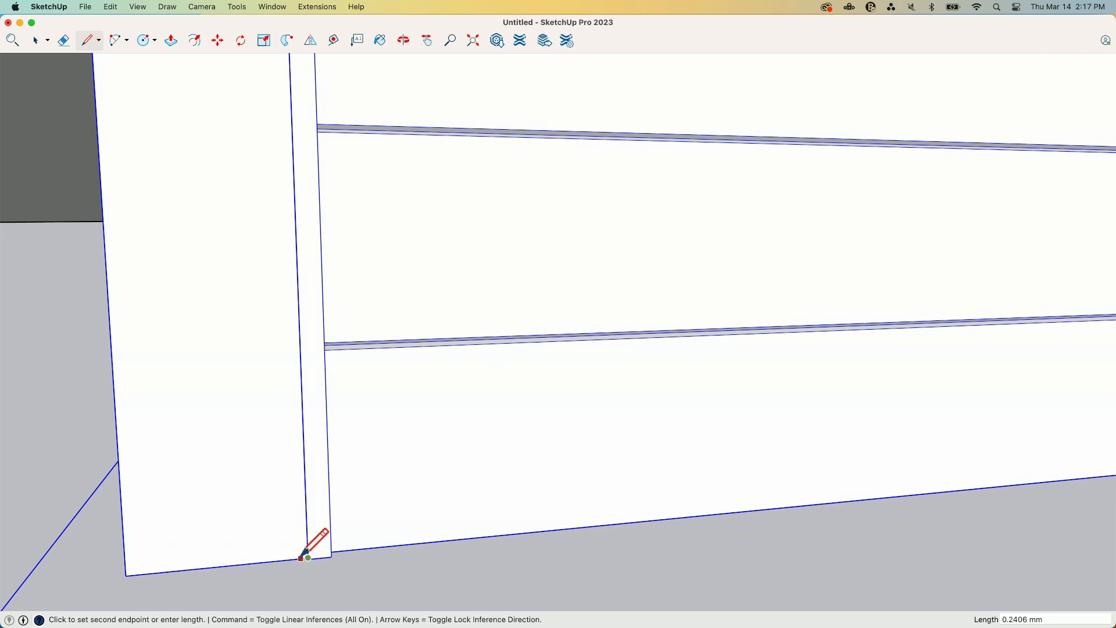
Draw an edge across the garage trim bottom and select it for moving
{"action": "left_click", "coordinate": [35, 39]}
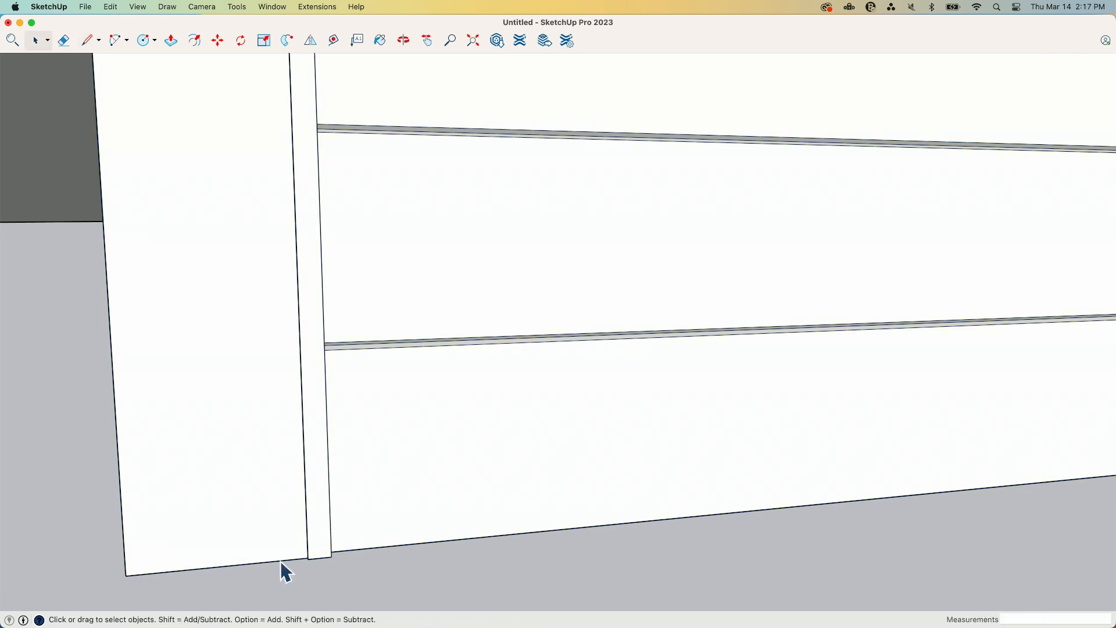
{"action": "left_click", "coordinate": [217, 39]}
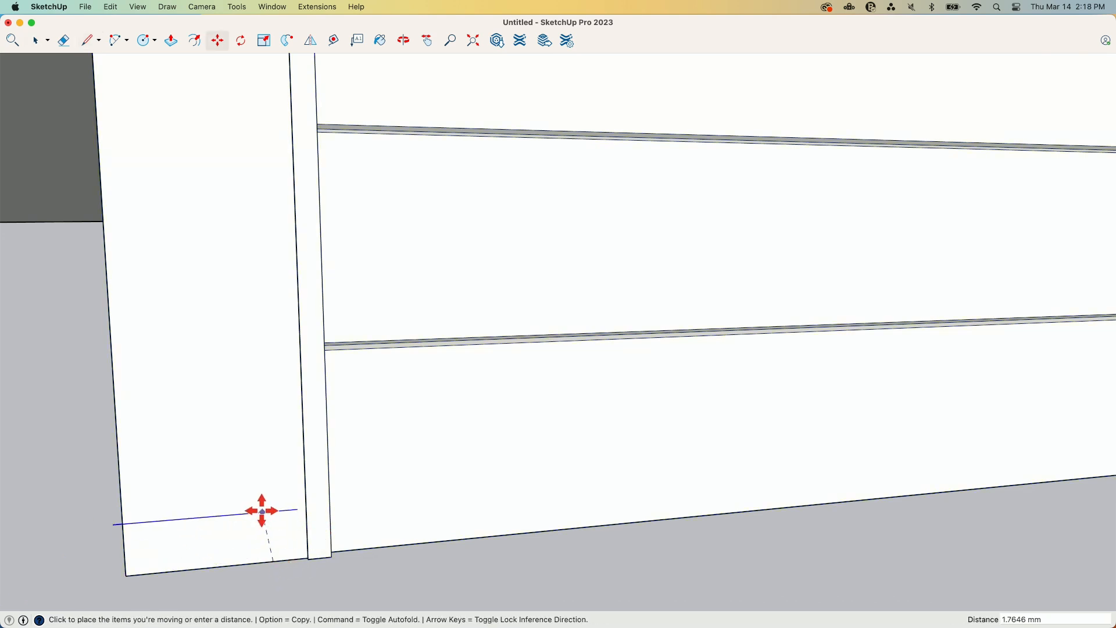
{"action": "mouse_move", "coordinate": [268, 517]}
{"action": "type", "text": "20"}
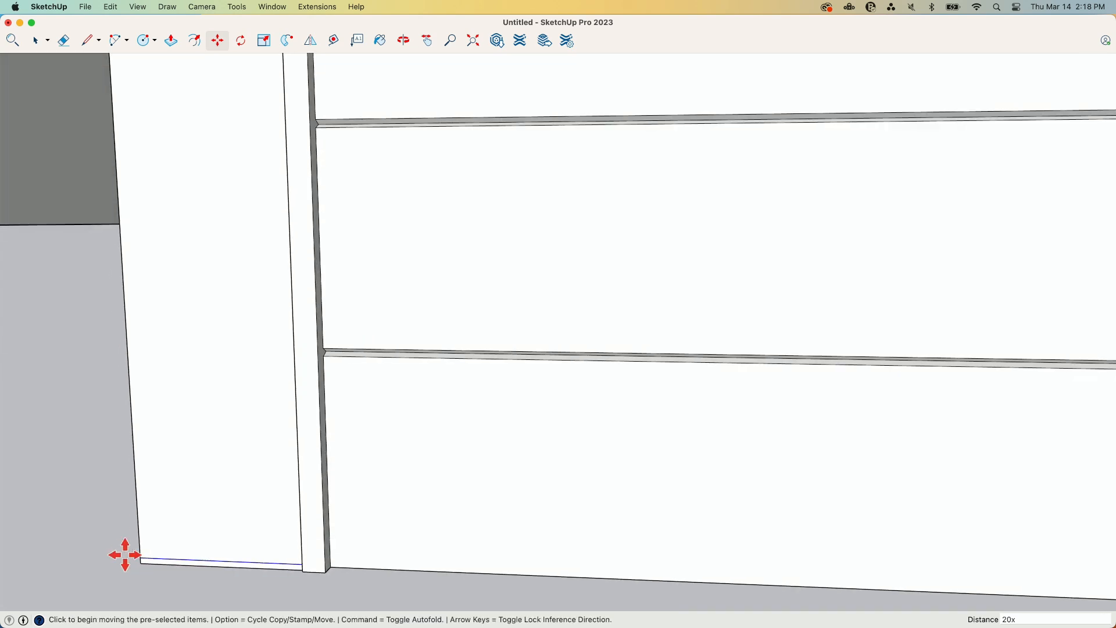
{"action": "mouse_move", "coordinate": [140, 556]}
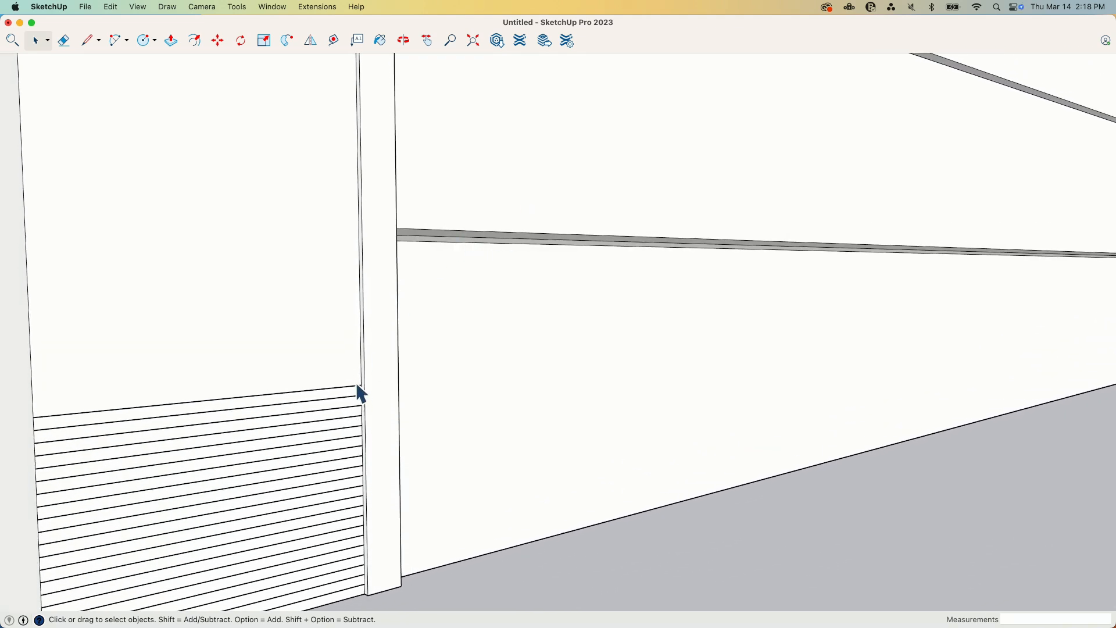
{"action": "mouse_move", "coordinate": [449, 221]}
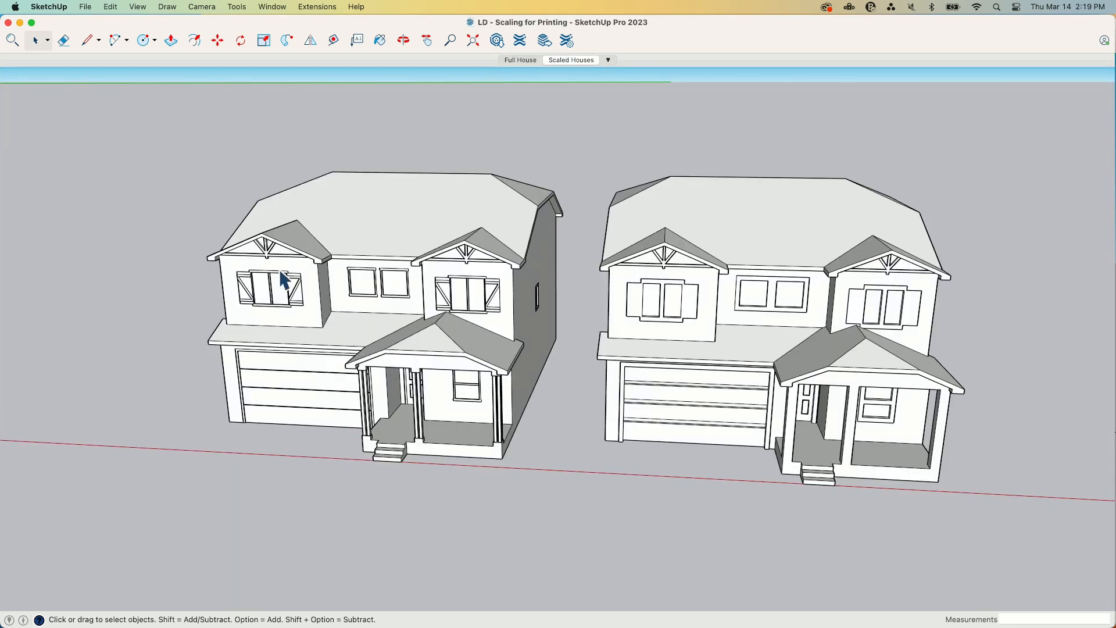
{"action": "mouse_move", "coordinate": [787, 388]}
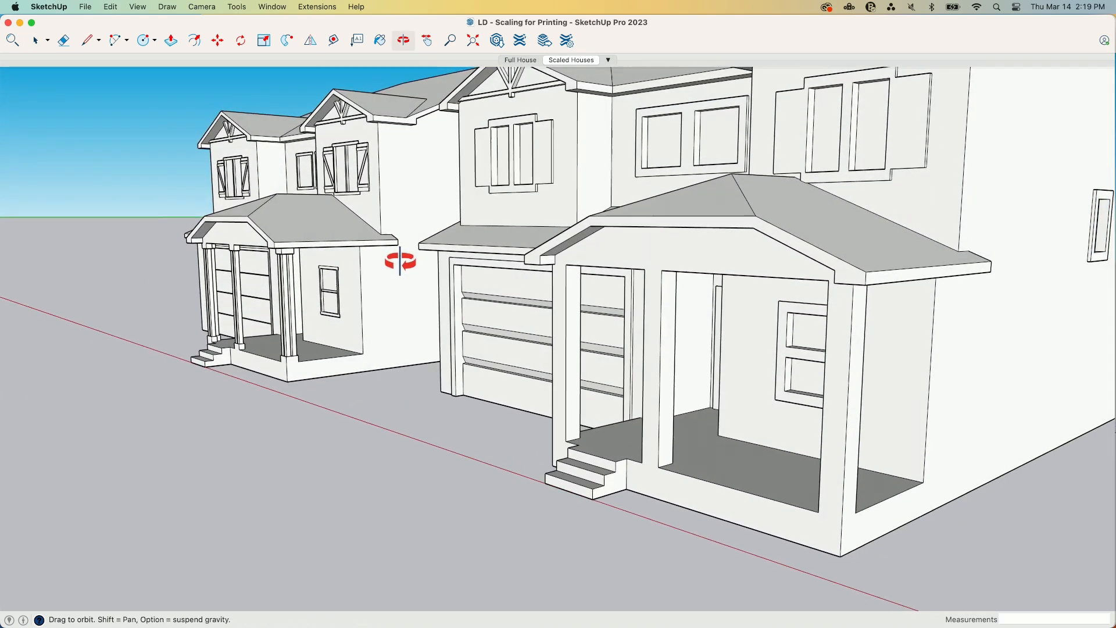
{"action": "left_click", "coordinate": [37, 40]}
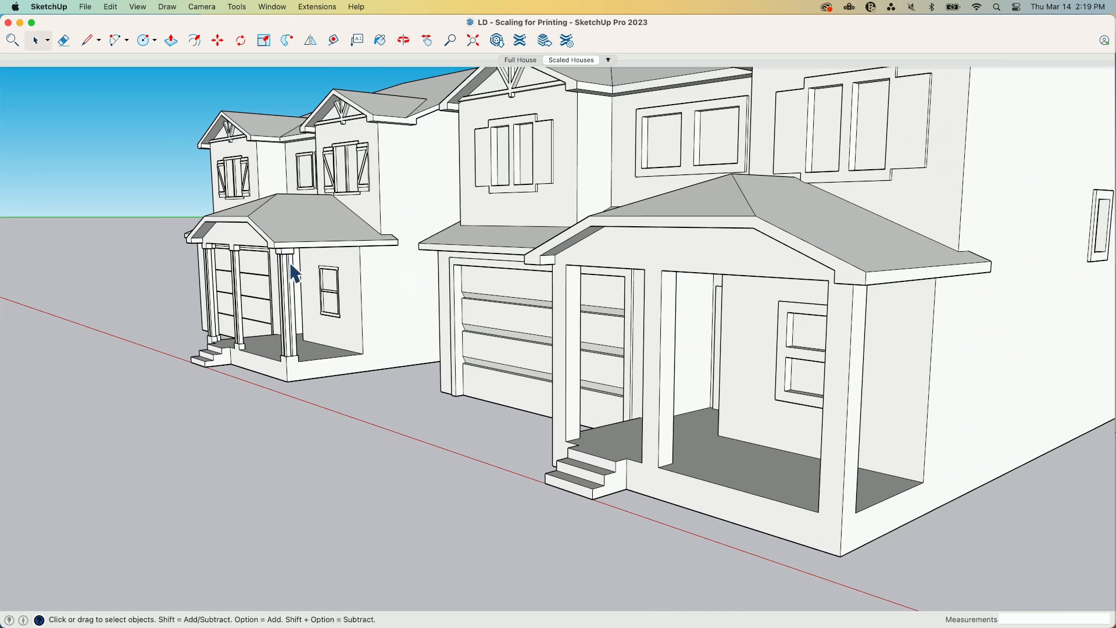
{"action": "mouse_move", "coordinate": [833, 526]}
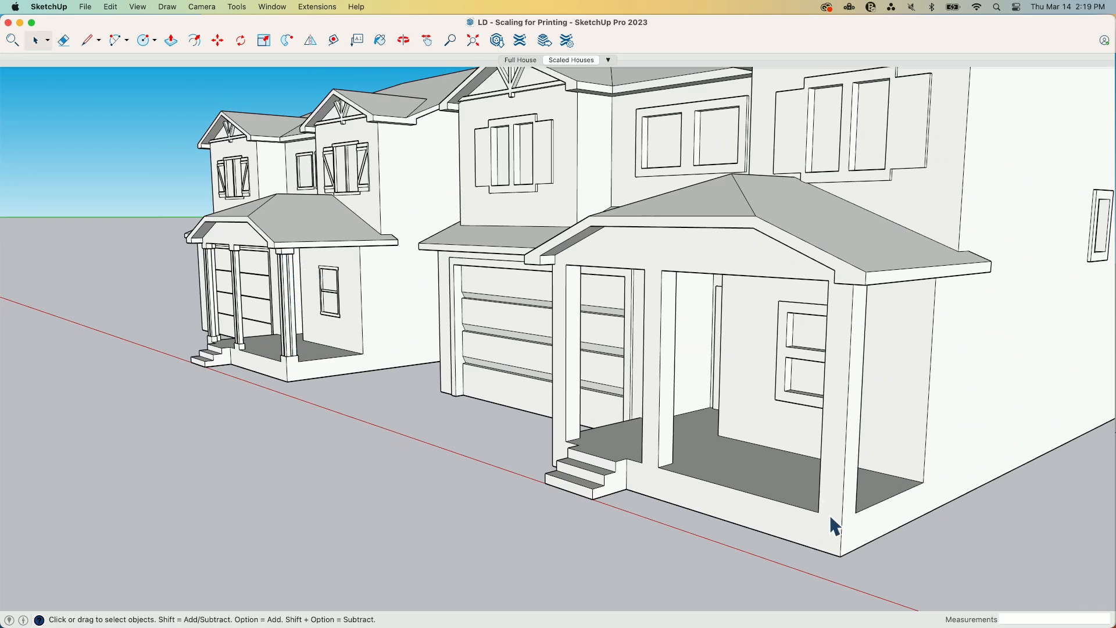
{"action": "mouse_move", "coordinate": [689, 283]}
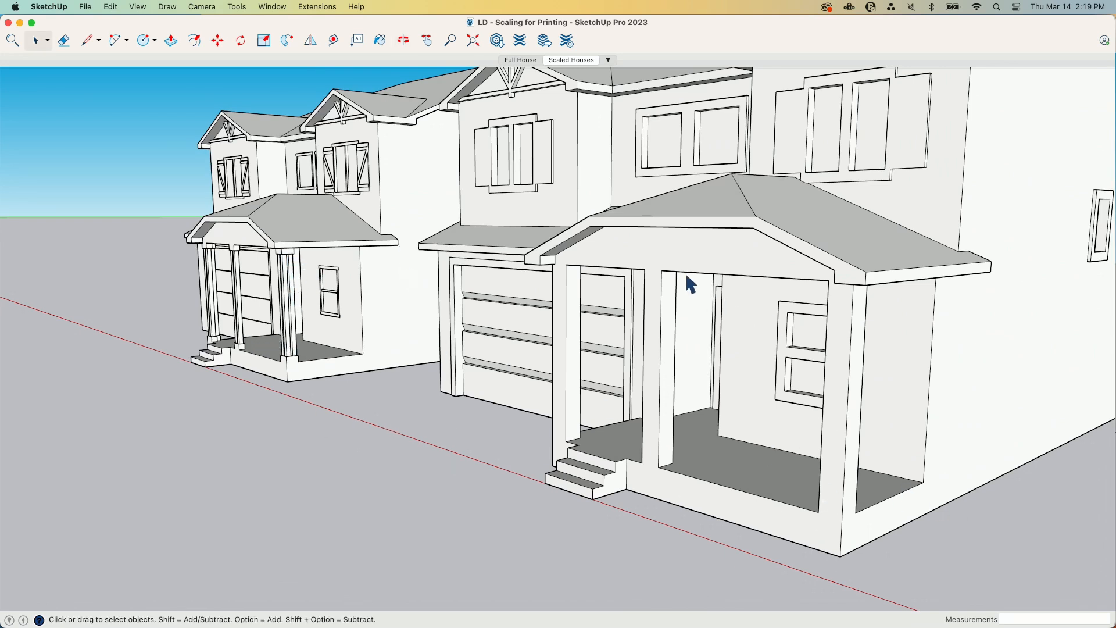
{"action": "mouse_move", "coordinate": [649, 436]}
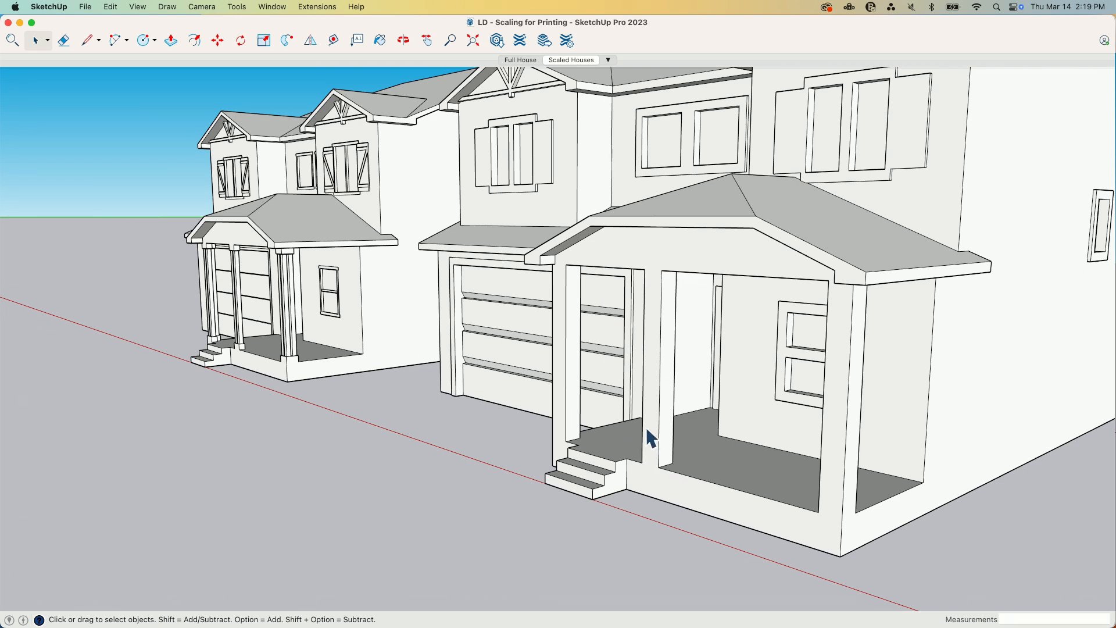
{"action": "left_click", "coordinate": [86, 40]}
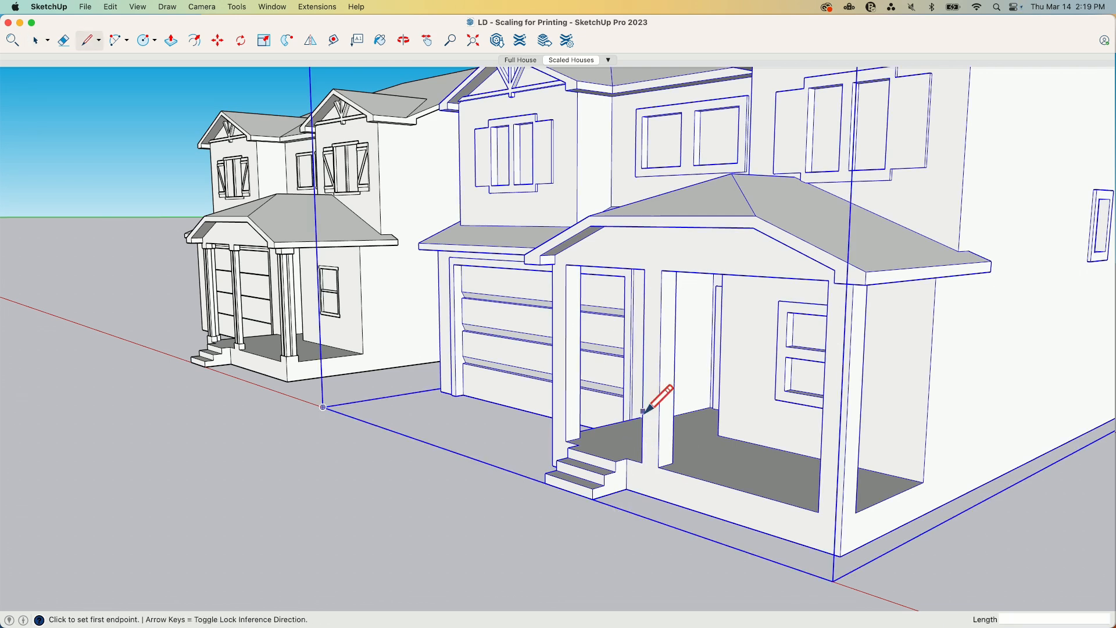
{"action": "left_click", "coordinate": [645, 412]}
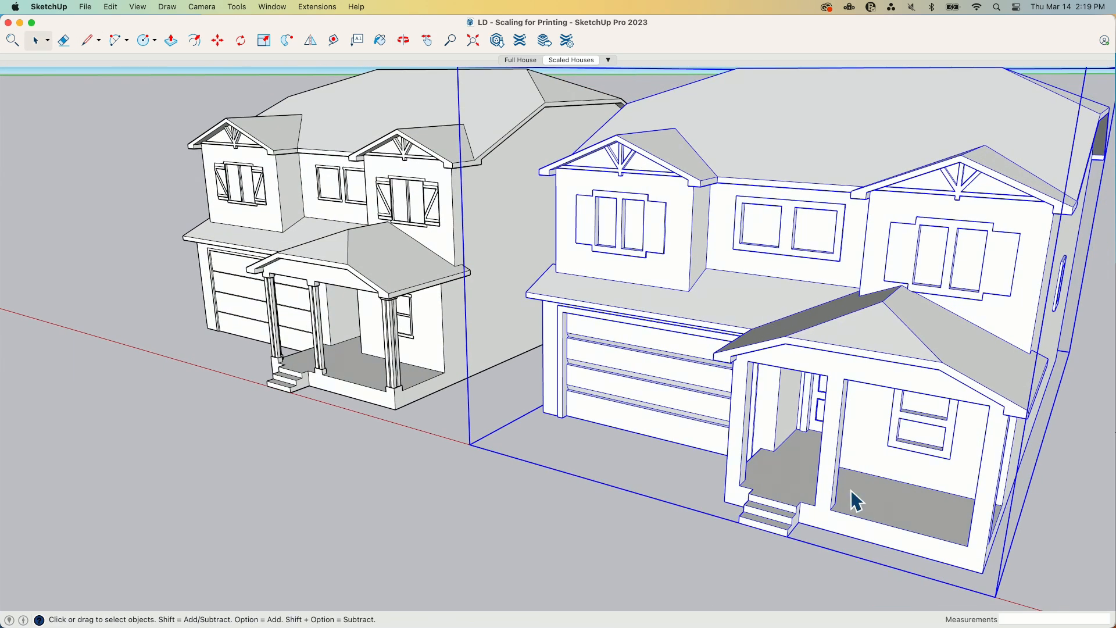
{"action": "mouse_move", "coordinate": [818, 447]}
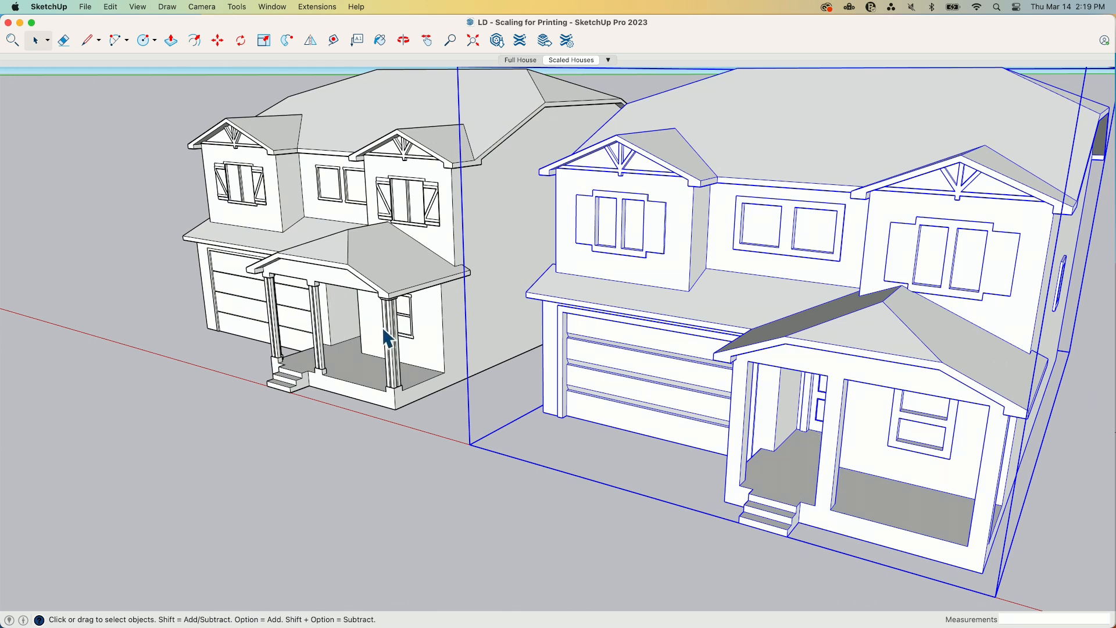
{"action": "mouse_move", "coordinate": [580, 234]}
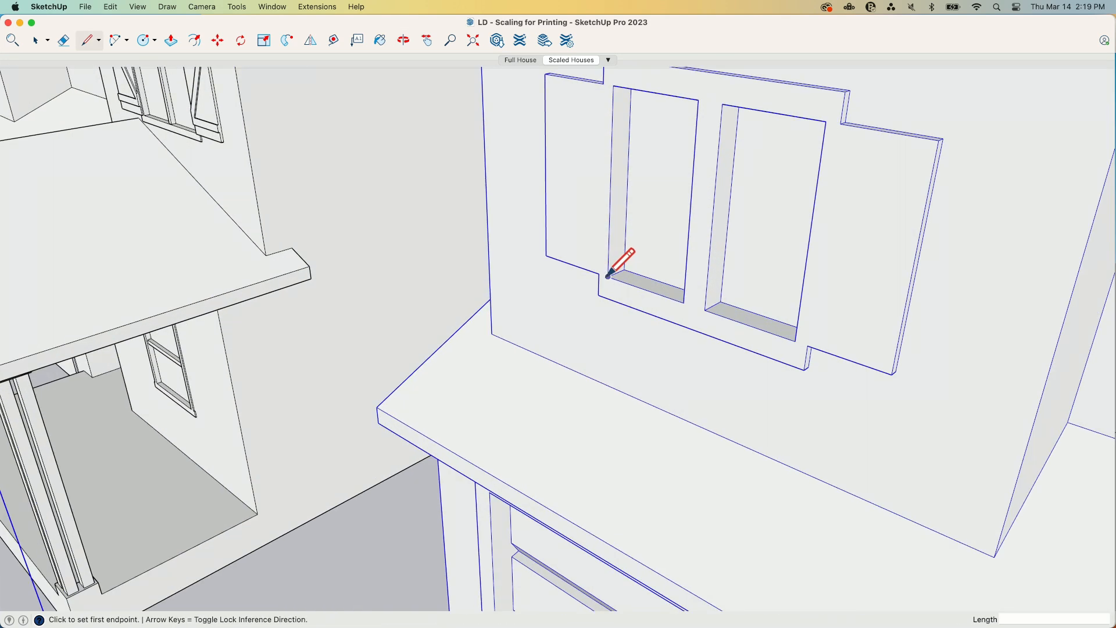
{"action": "left_click", "coordinate": [608, 276]}
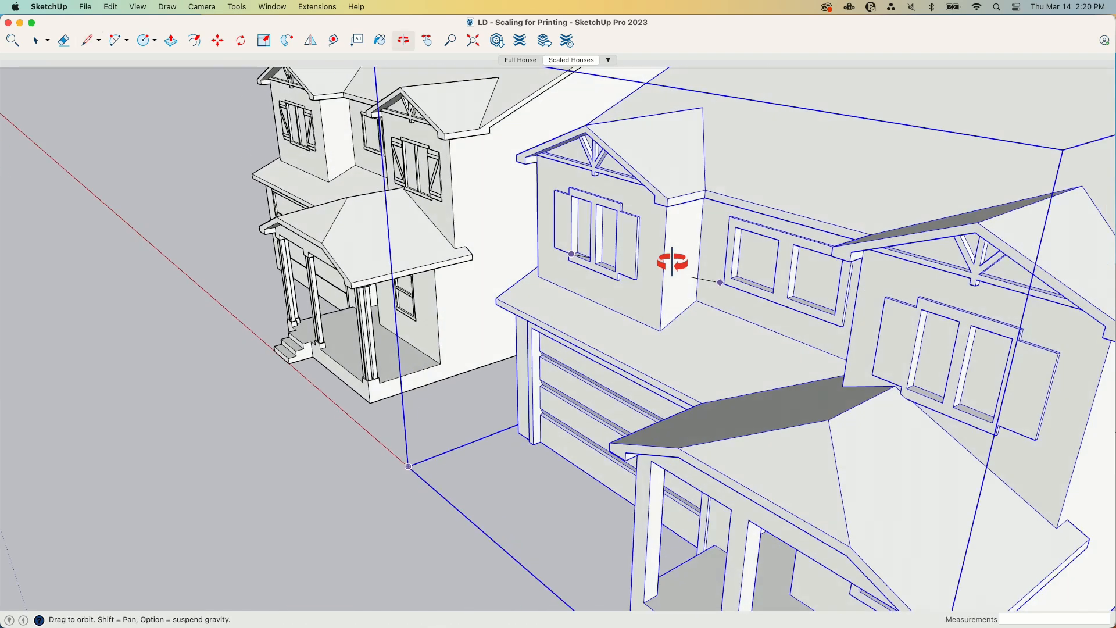
{"action": "left_click_drag", "start_coordinate": [674, 261], "coordinate": [744, 256]}
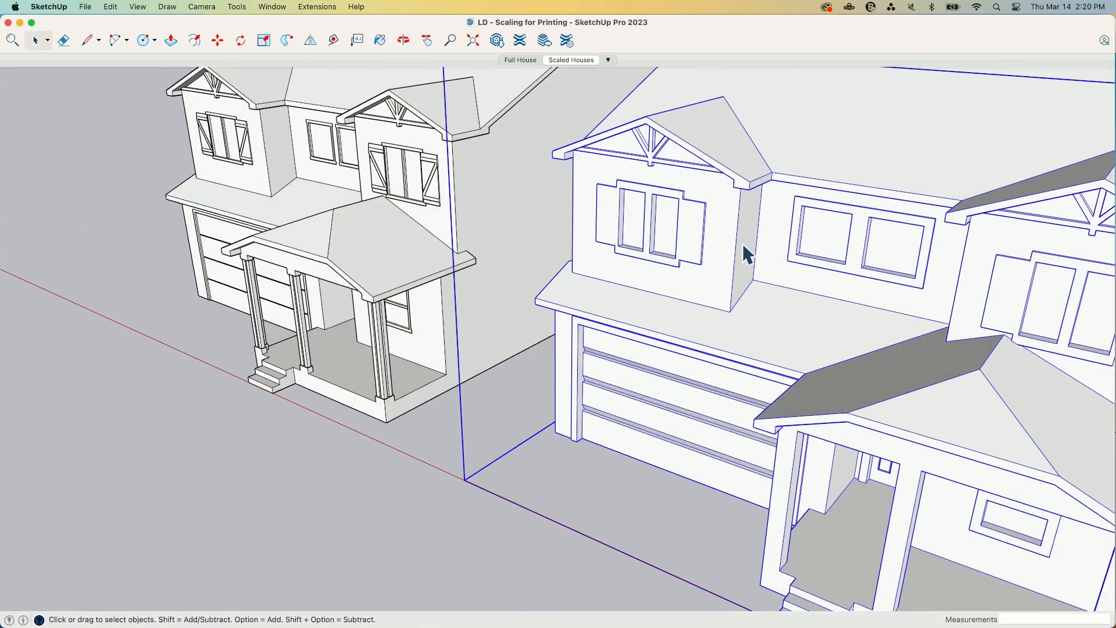
{"action": "mouse_move", "coordinate": [598, 207]}
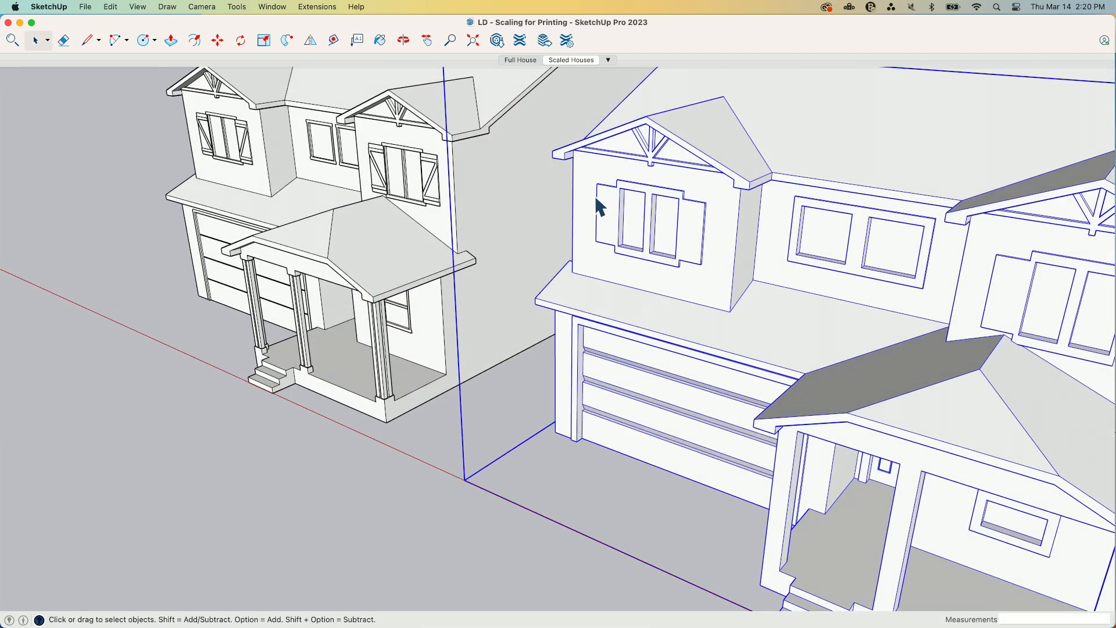
{"action": "mouse_move", "coordinate": [722, 198]}
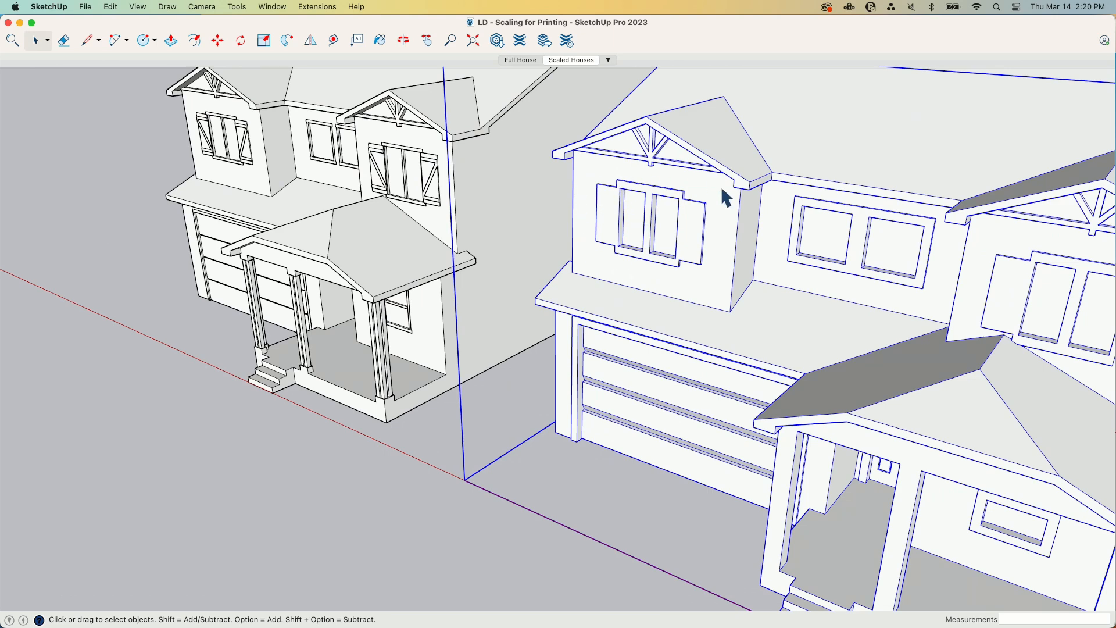
{"action": "mouse_move", "coordinate": [605, 211]}
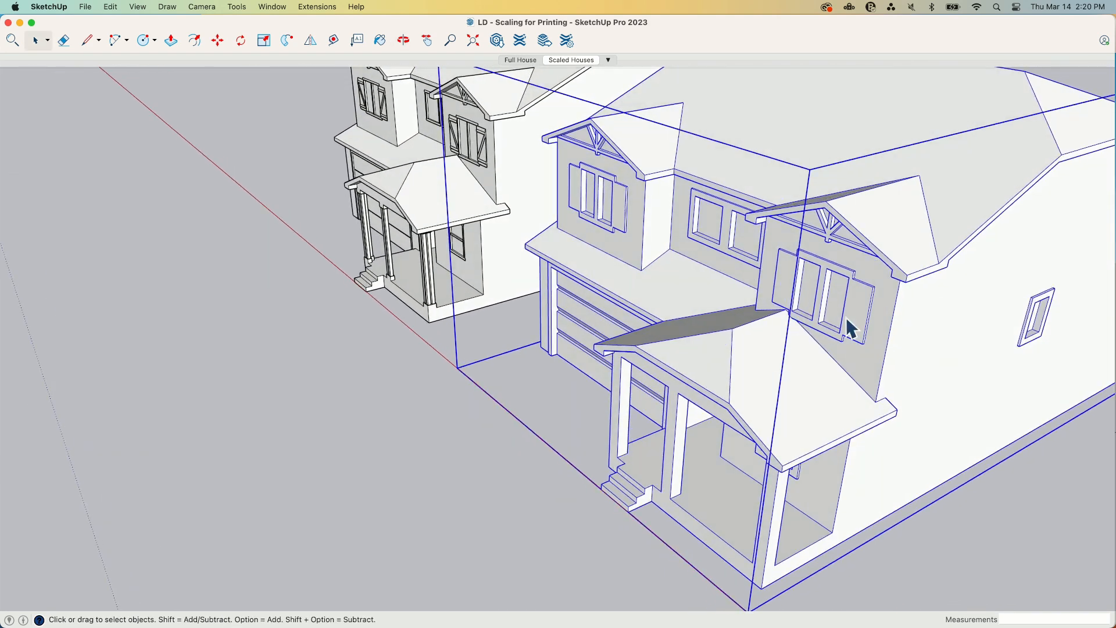
{"action": "mouse_move", "coordinate": [605, 157]}
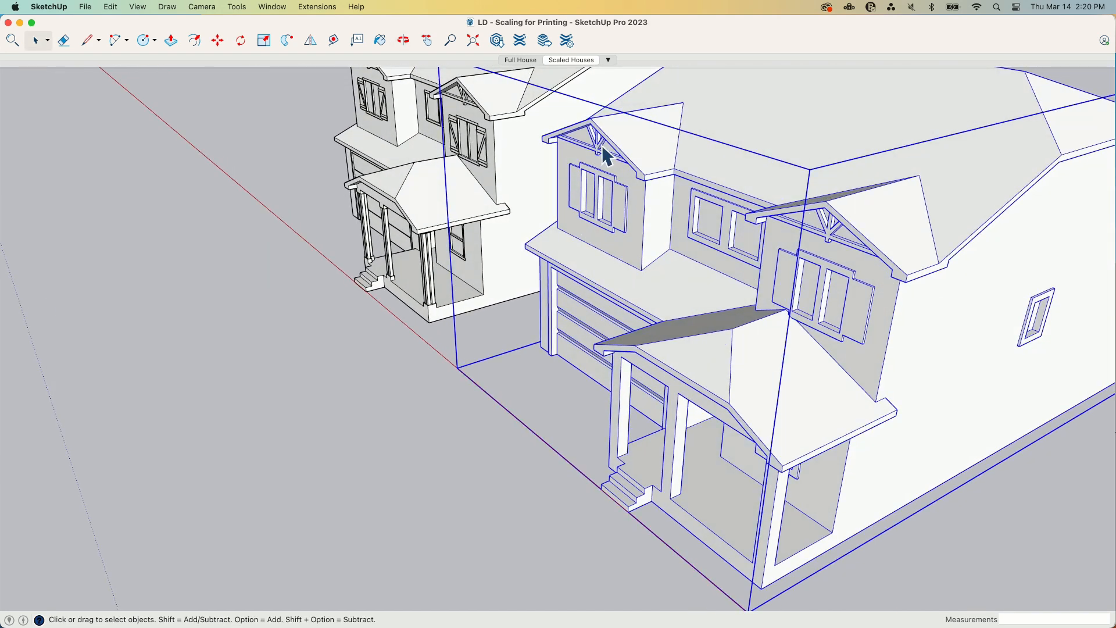
{"action": "mouse_move", "coordinate": [582, 278]}
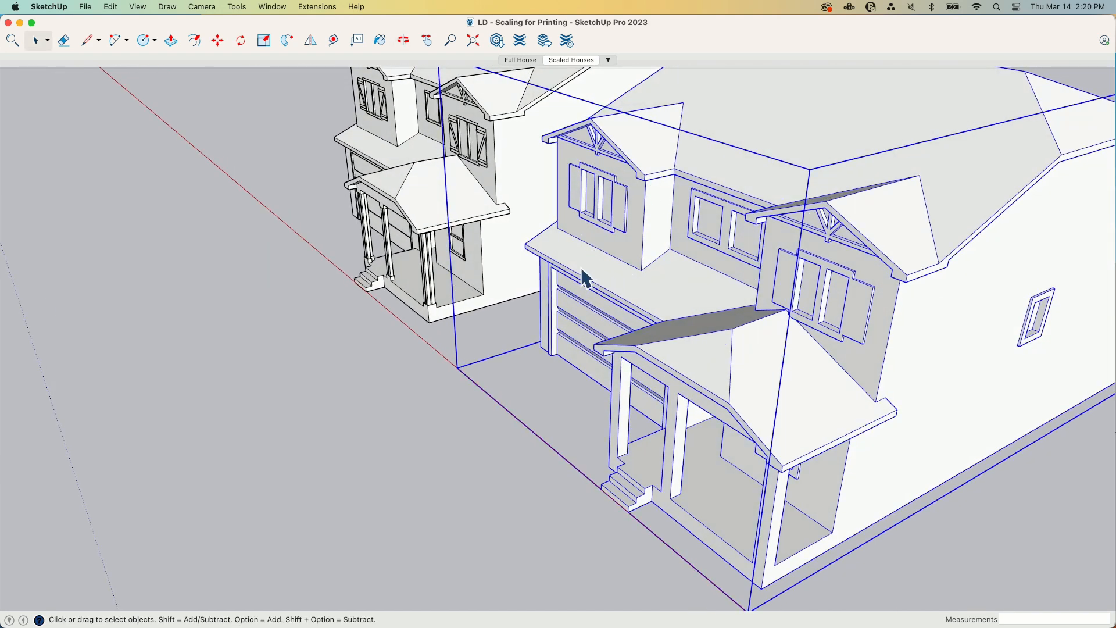
{"action": "mouse_move", "coordinate": [677, 265]}
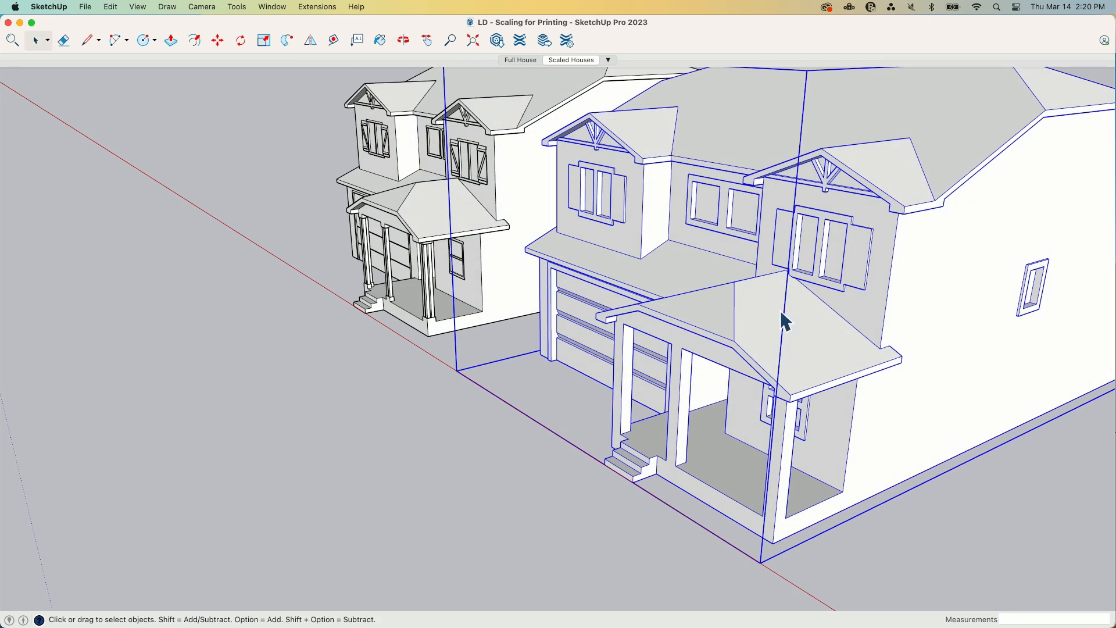
{"action": "mouse_move", "coordinate": [879, 231]}
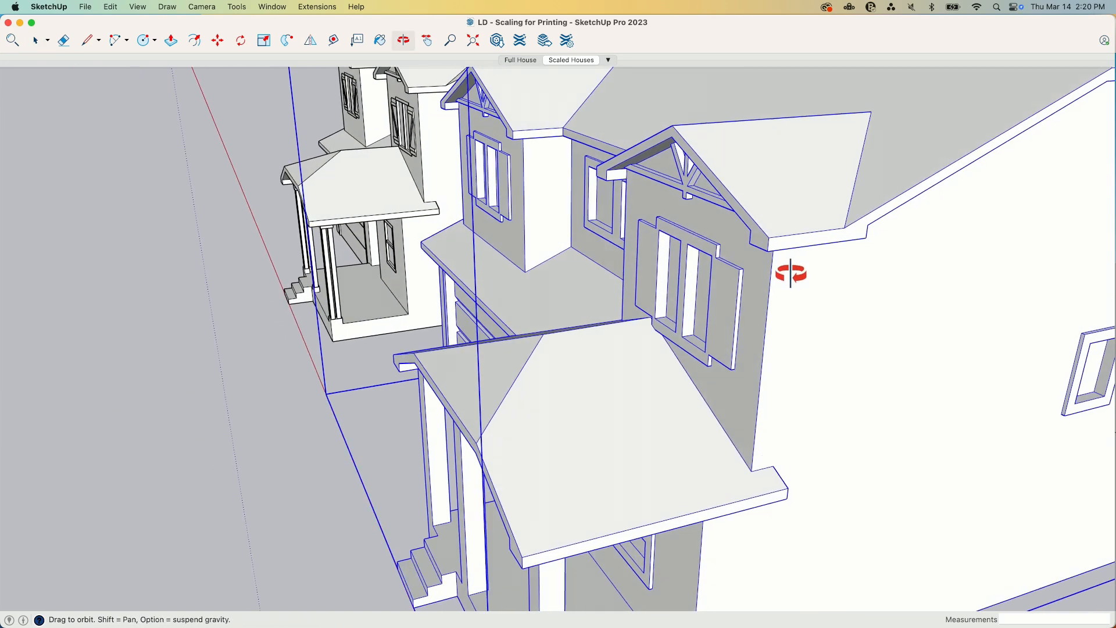
{"action": "left_click_drag", "start_coordinate": [791, 272], "coordinate": [734, 325]}
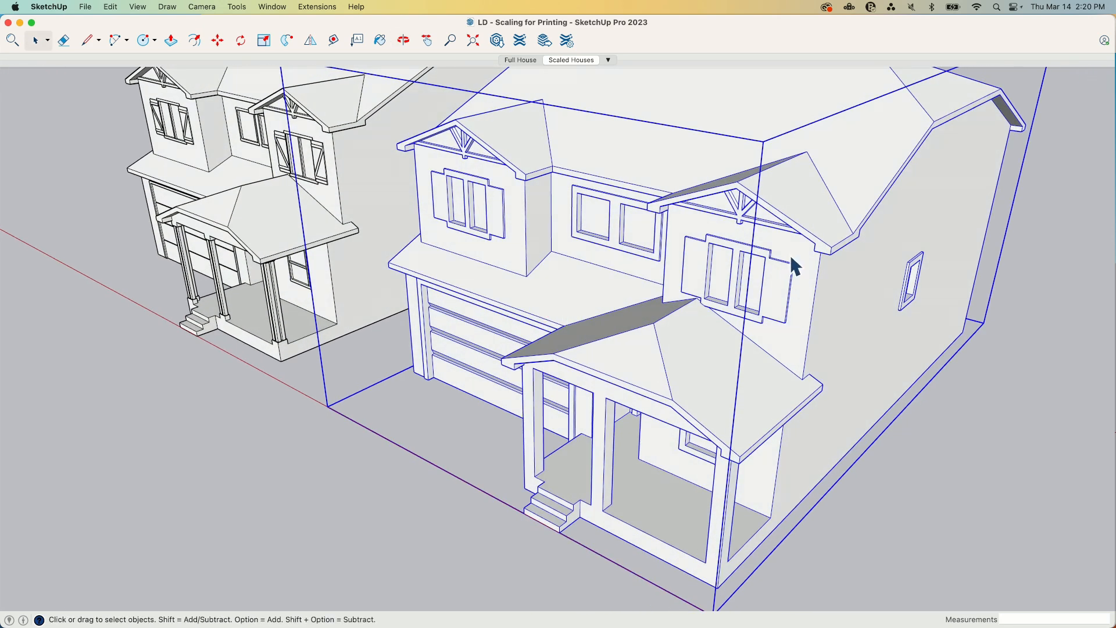
{"action": "mouse_move", "coordinate": [805, 278]}
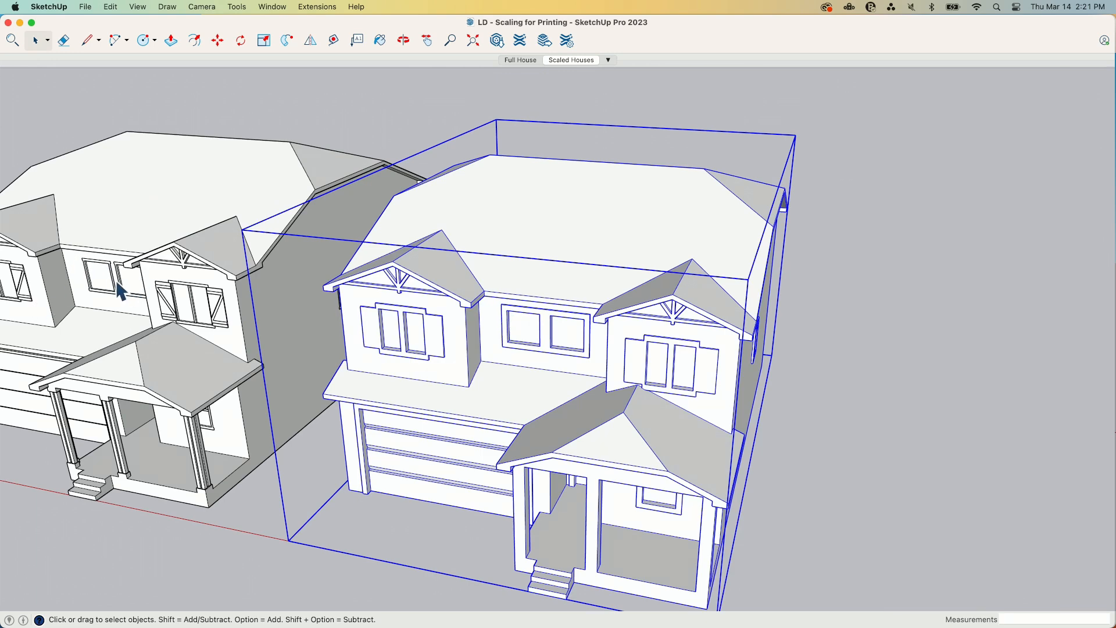
{"action": "left_click", "coordinate": [402, 40]}
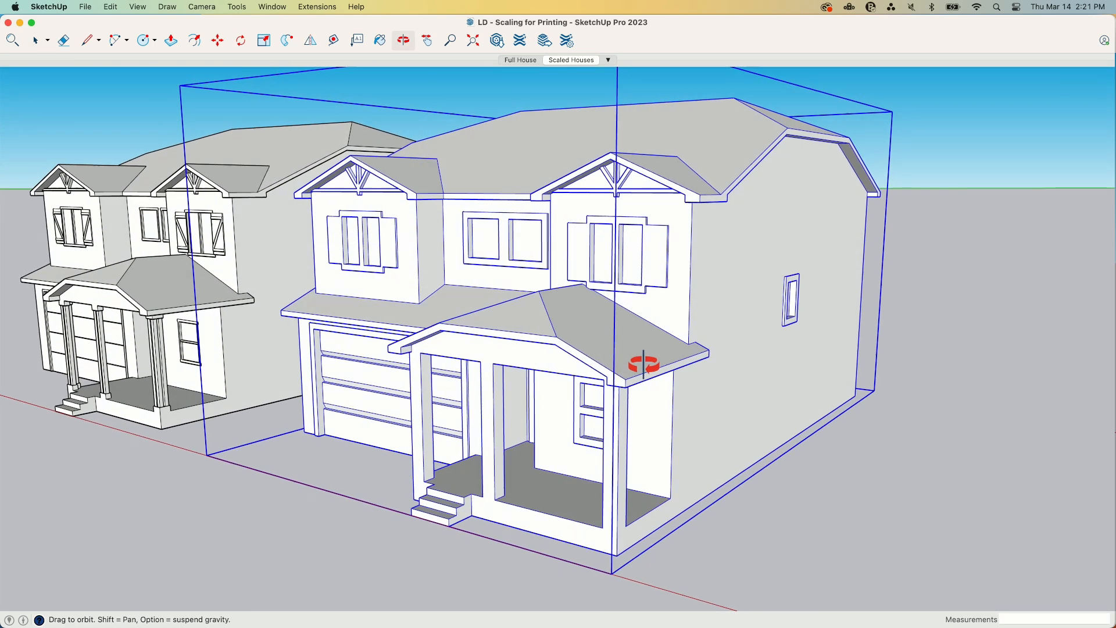
{"action": "left_click", "coordinate": [36, 40]}
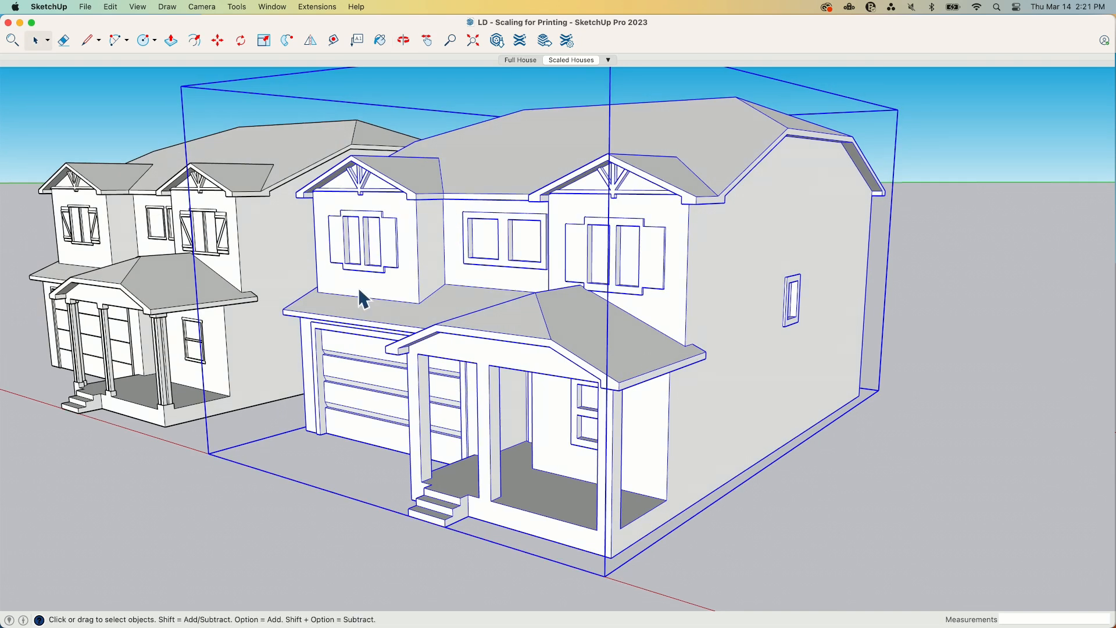
{"action": "mouse_move", "coordinate": [323, 499]}
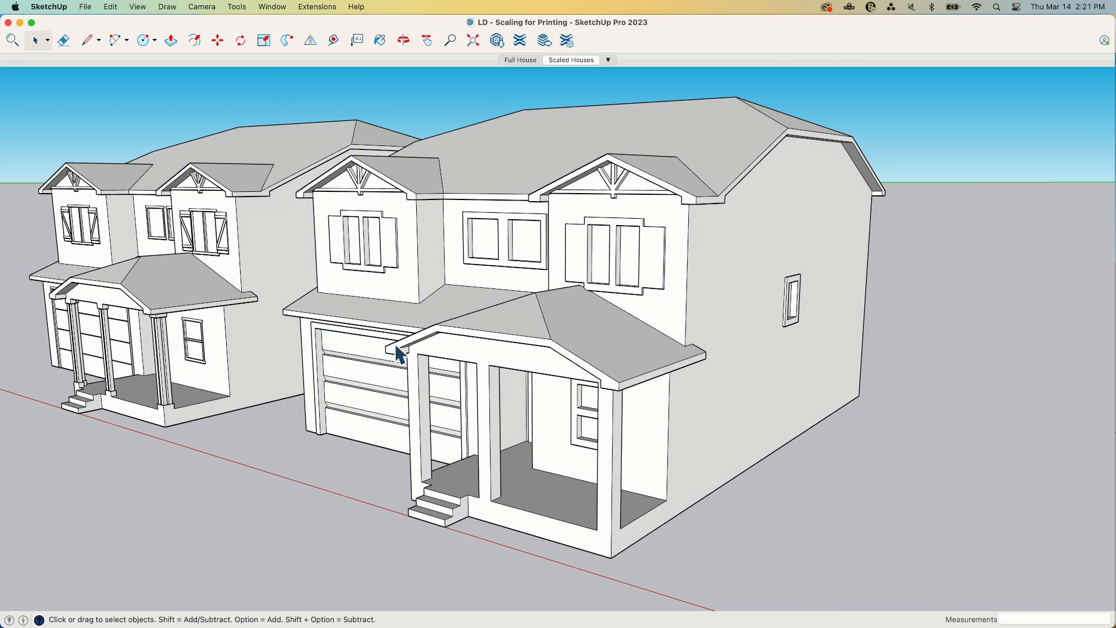
{"action": "mouse_move", "coordinate": [222, 266]}
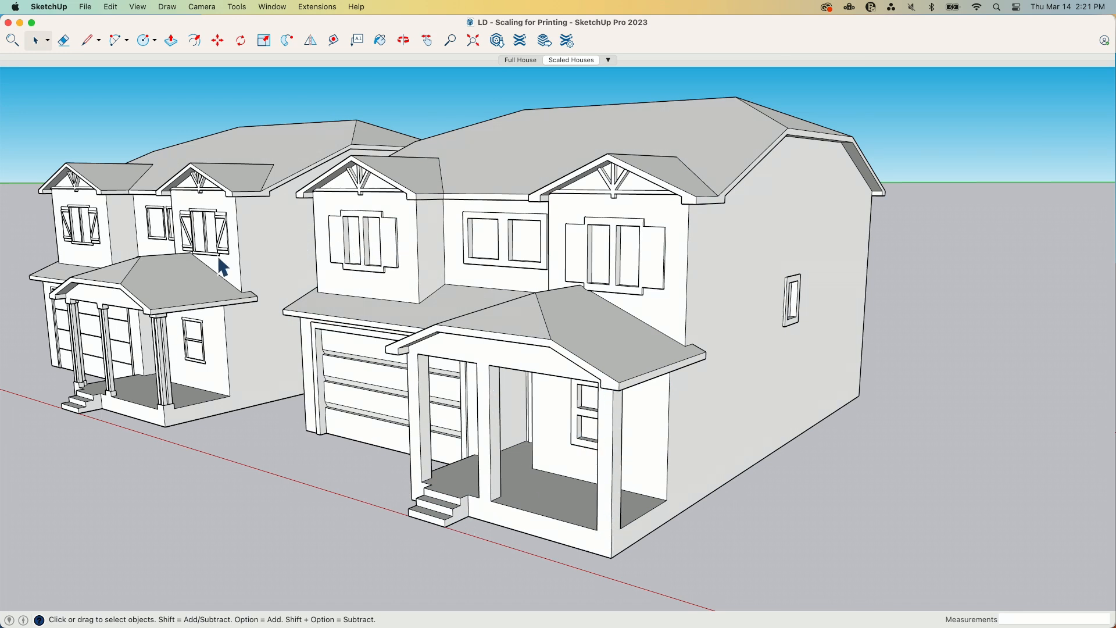
{"action": "mouse_move", "coordinate": [702, 451]}
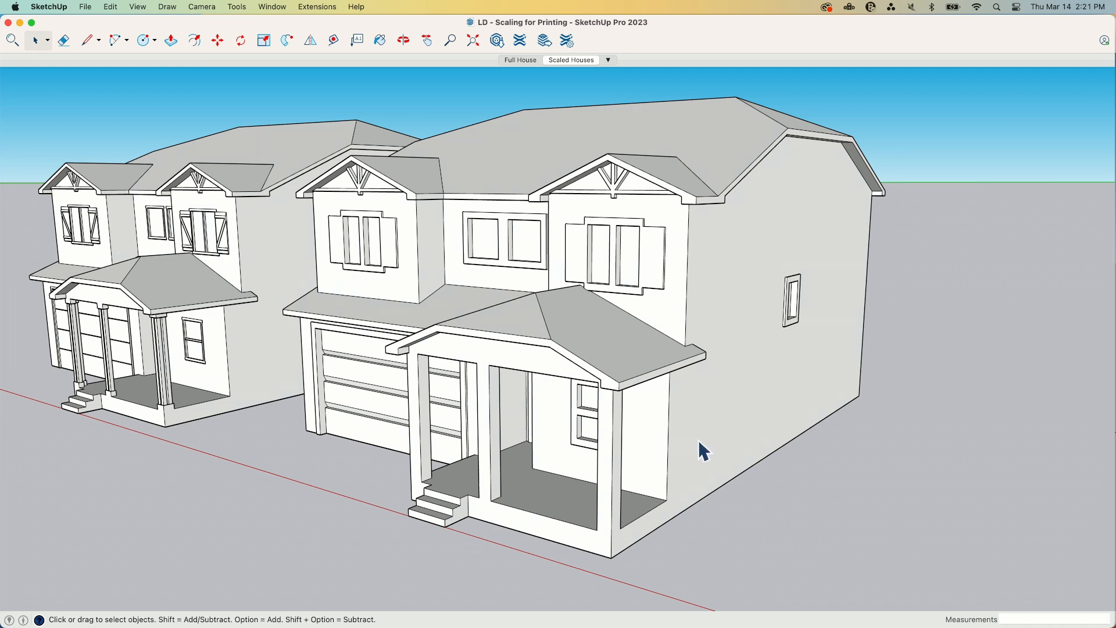
{"action": "mouse_move", "coordinate": [392, 452]}
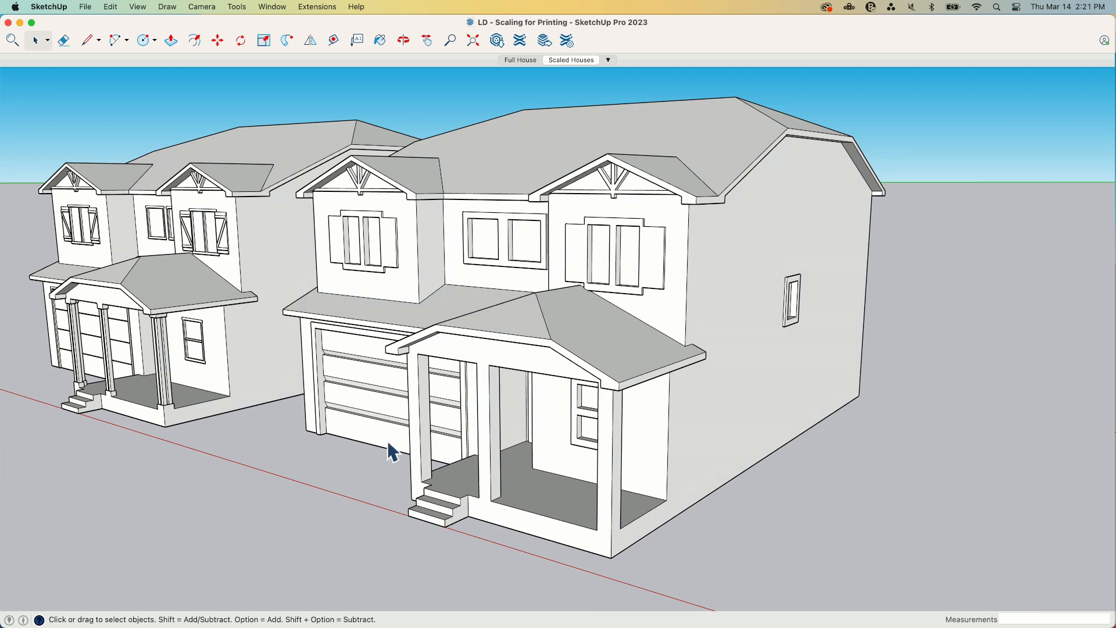
{"action": "mouse_move", "coordinate": [383, 463]}
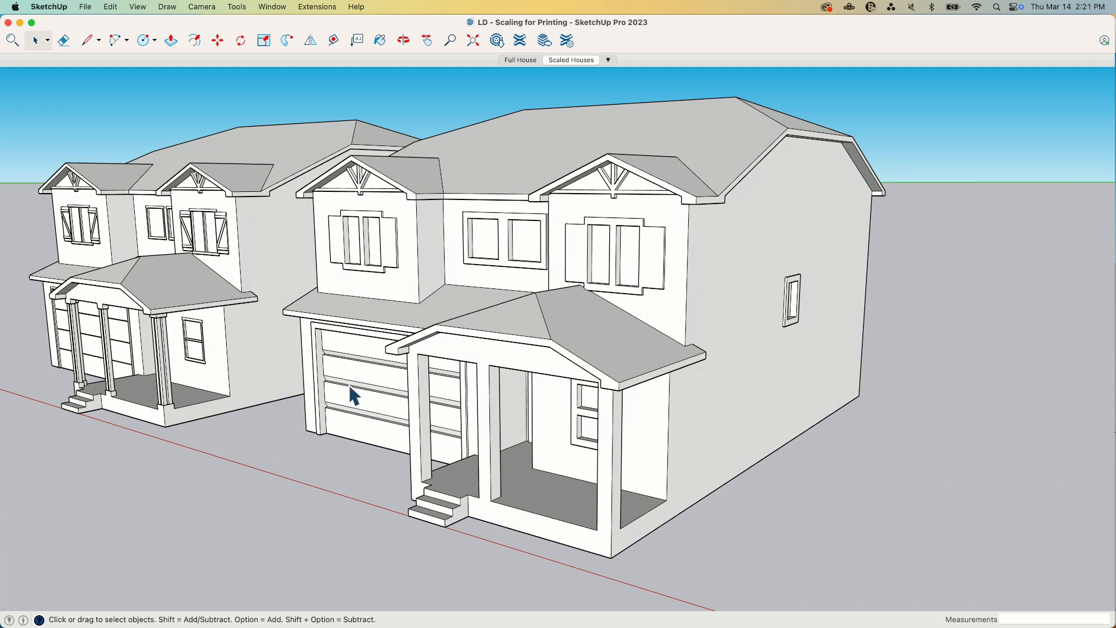
{"action": "mouse_move", "coordinate": [581, 335]}
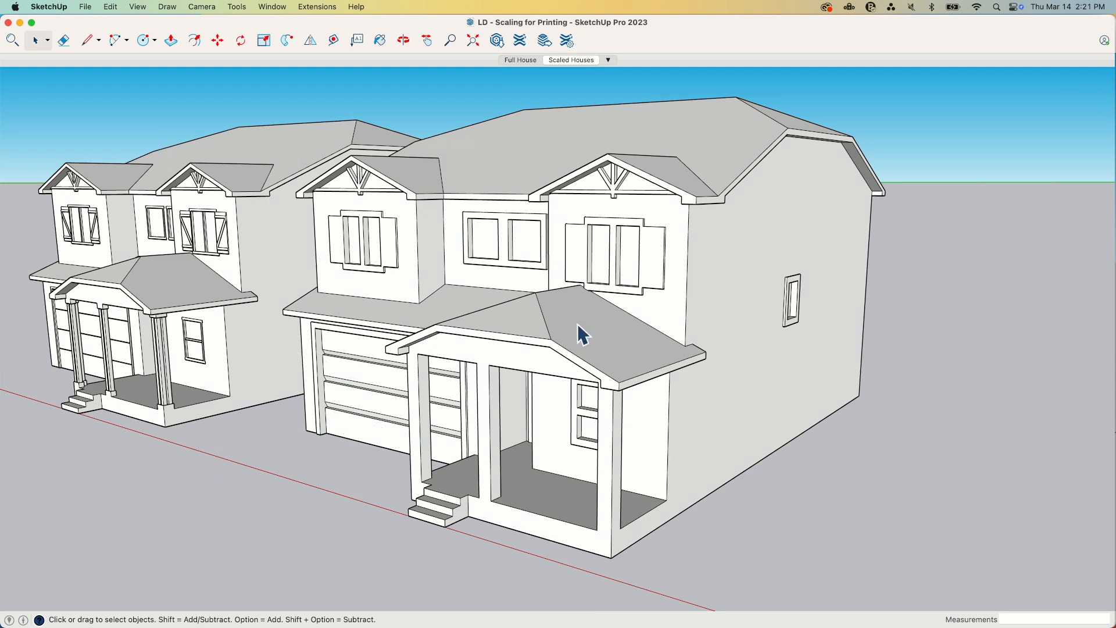
{"action": "mouse_move", "coordinate": [643, 370]}
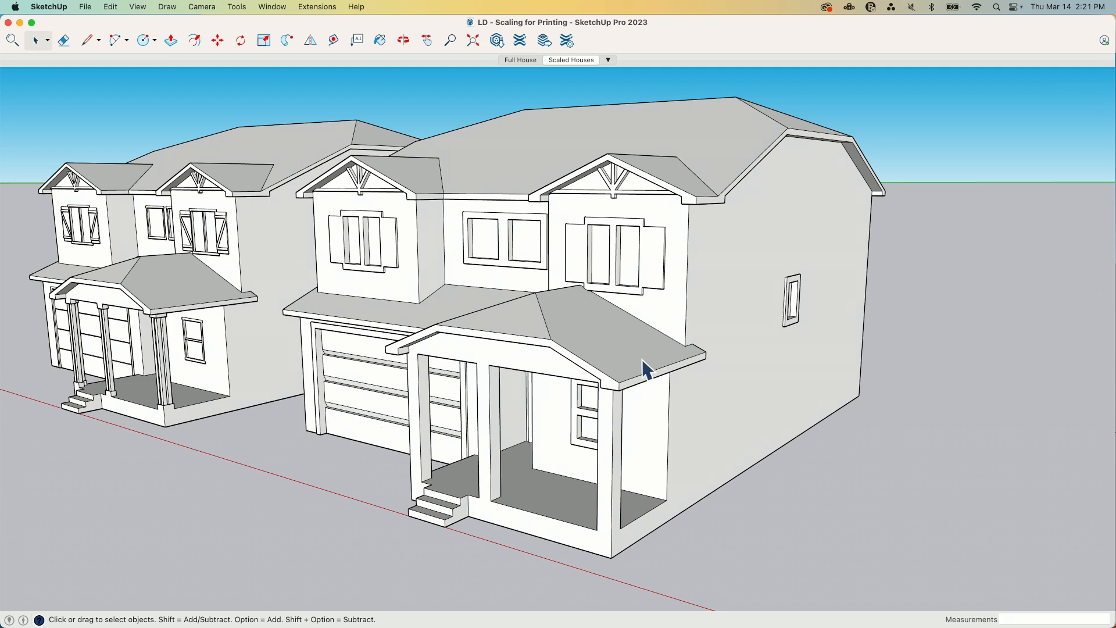
{"action": "mouse_move", "coordinate": [634, 360]}
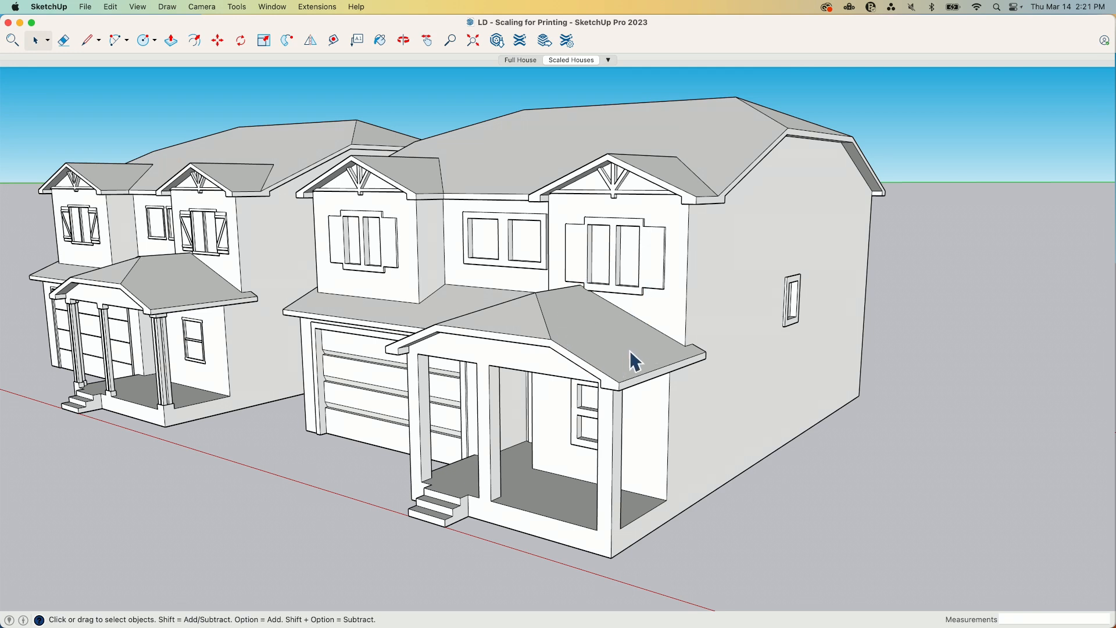
{"action": "mouse_move", "coordinate": [522, 394]}
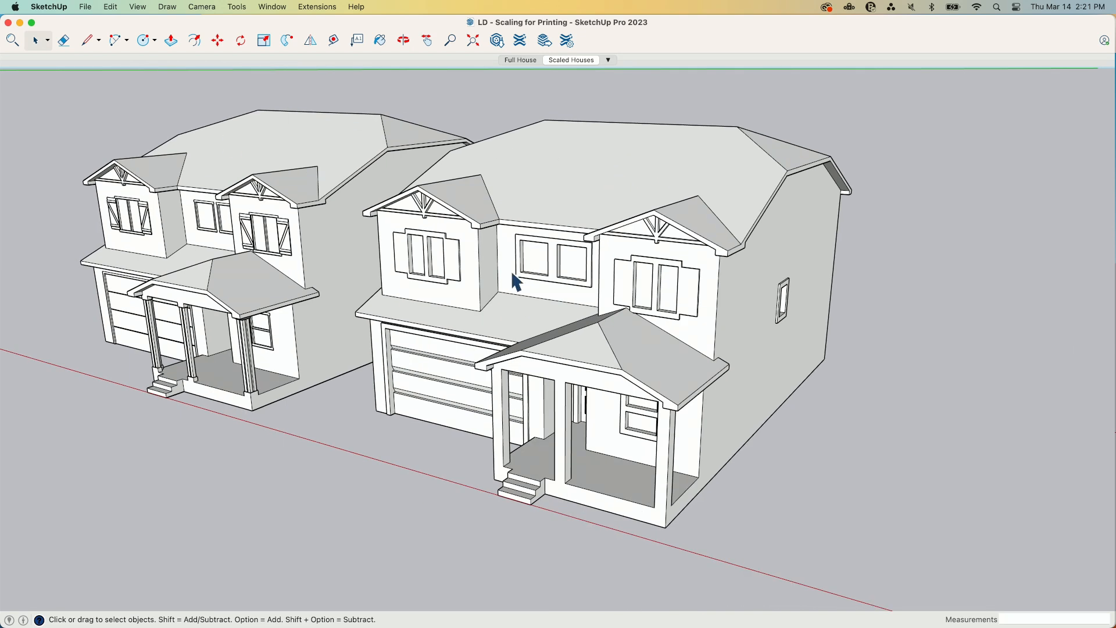
{"action": "mouse_move", "coordinate": [718, 235]}
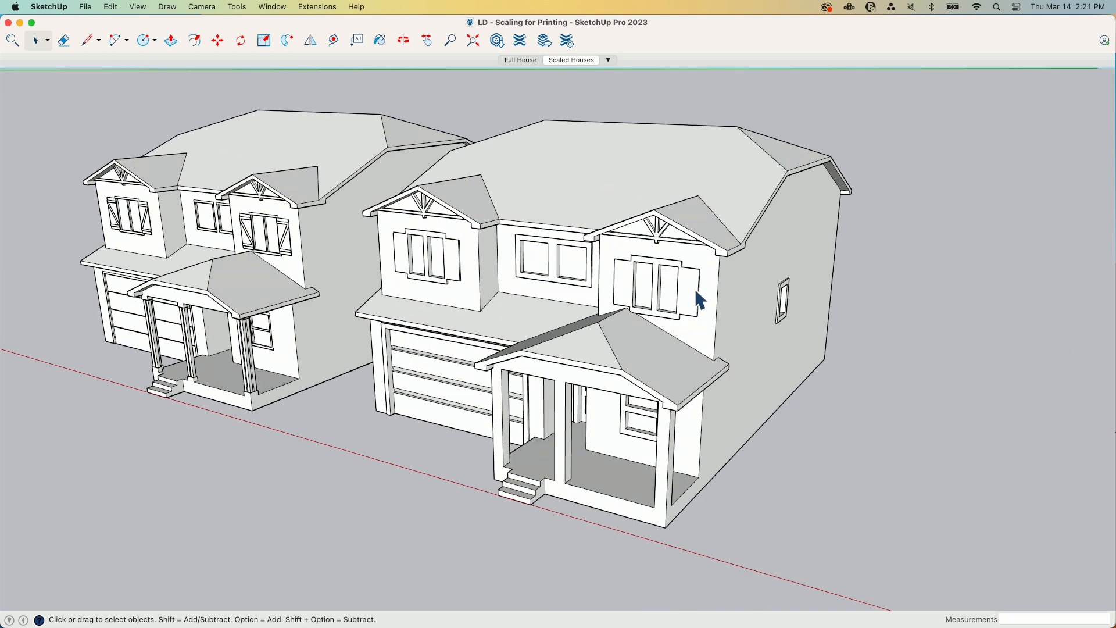
{"action": "mouse_move", "coordinate": [733, 301]}
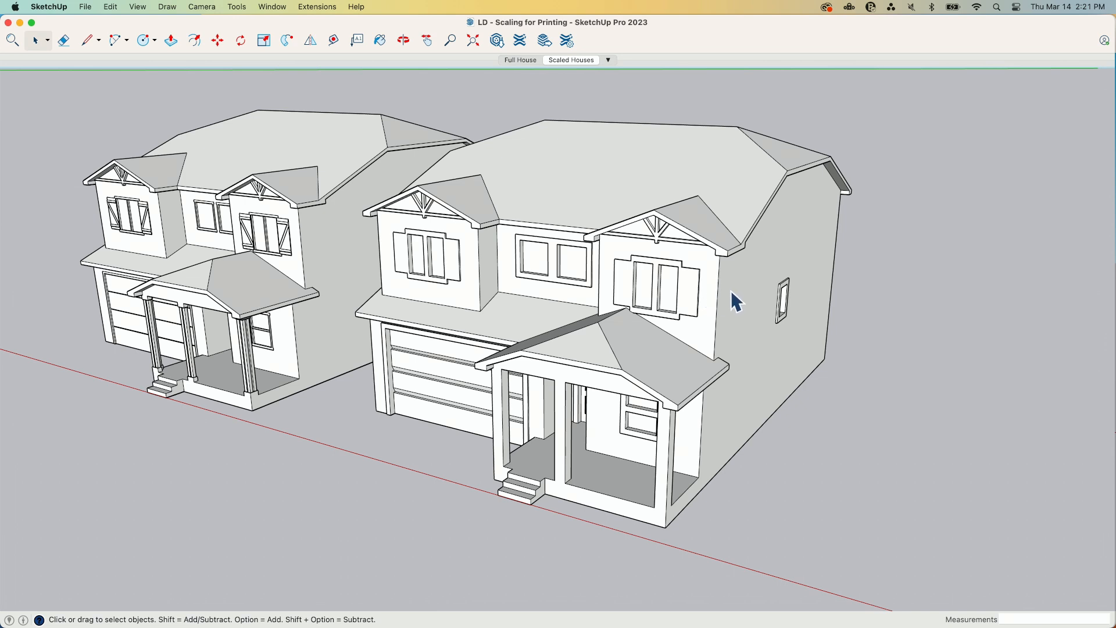
{"action": "mouse_move", "coordinate": [772, 274]}
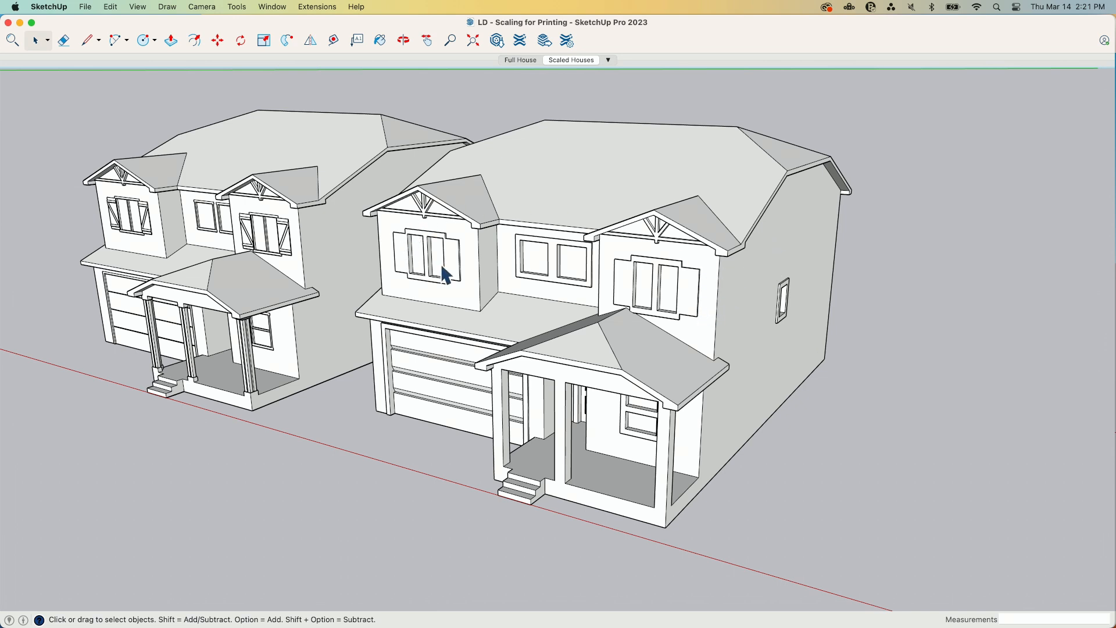
{"action": "left_click_drag", "start_coordinate": [442, 277], "coordinate": [652, 377]}
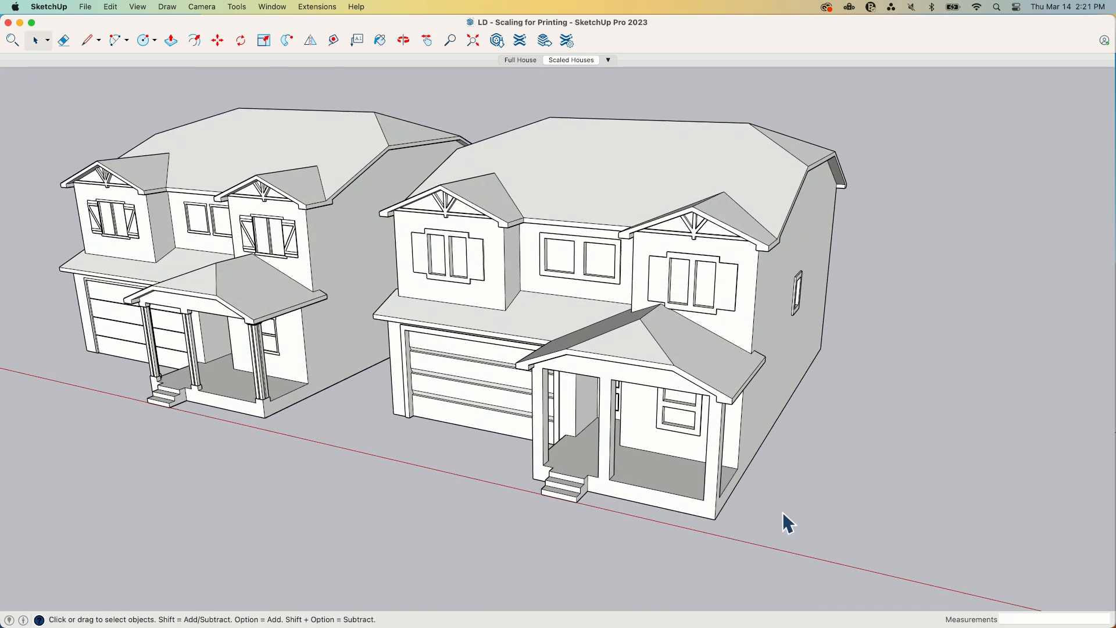
{"action": "mouse_move", "coordinate": [359, 479]}
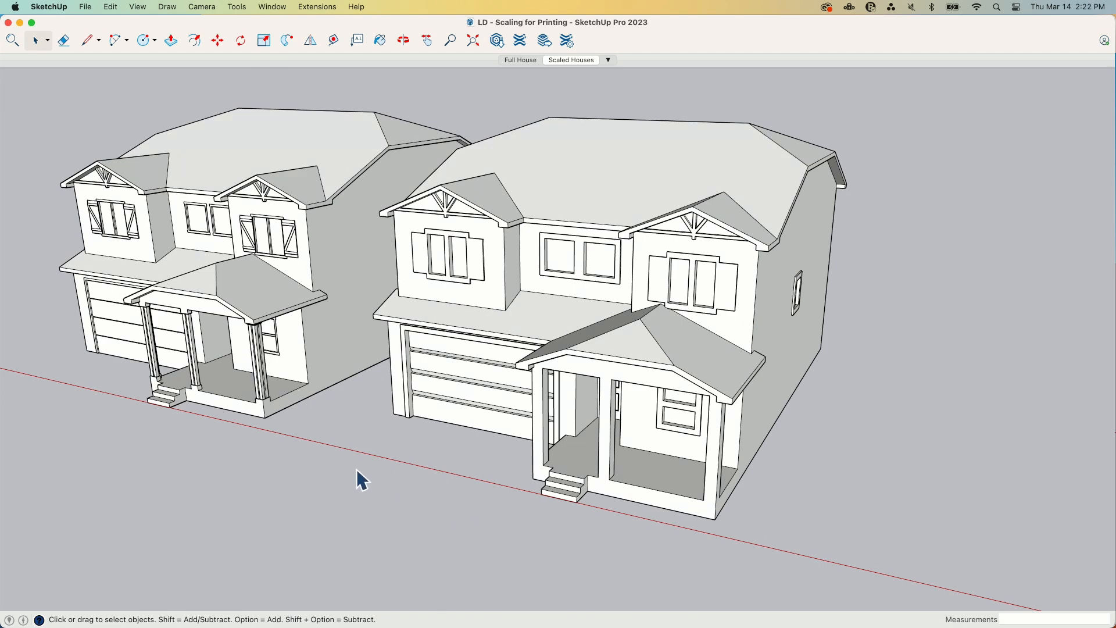